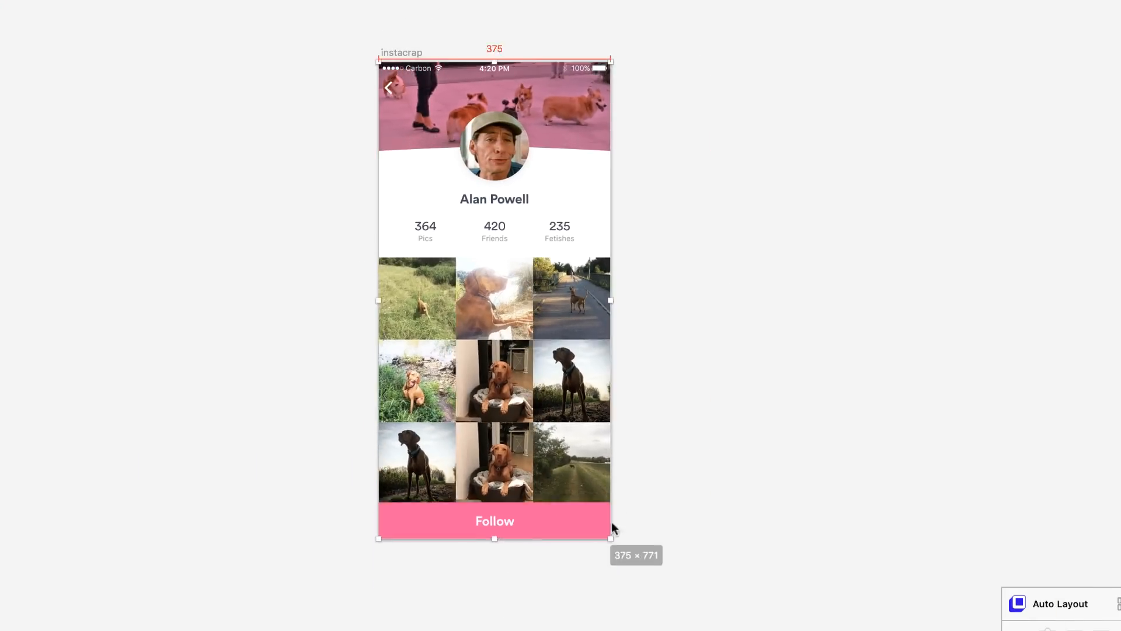
# - Resize the Instacrap profile artboard from 375×771 to about 553×840 so its content stretches
pyautogui.moveTo(609, 539); pyautogui.dragTo(721, 582)
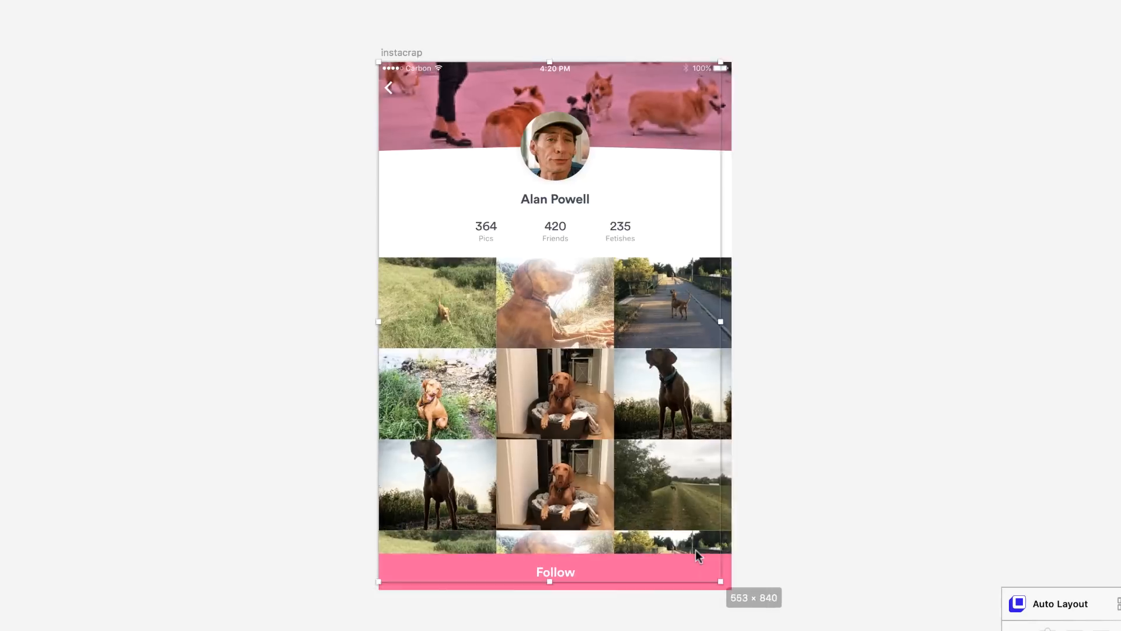
pyautogui.moveTo(721, 580); pyautogui.dragTo(802, 593)
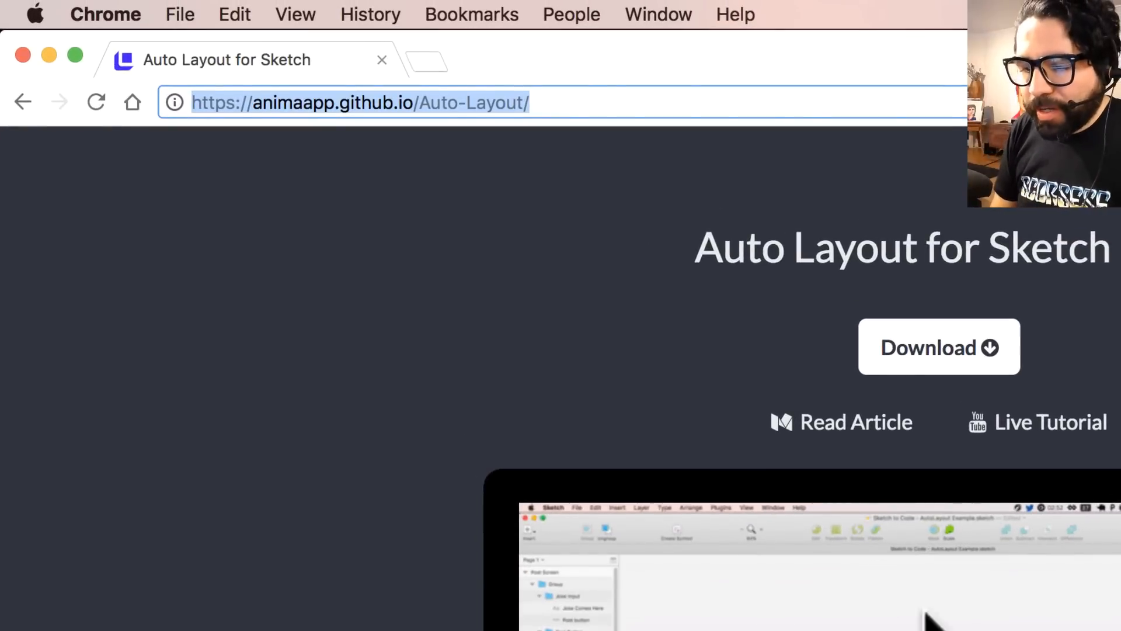
pyautogui.moveTo(944, 361)
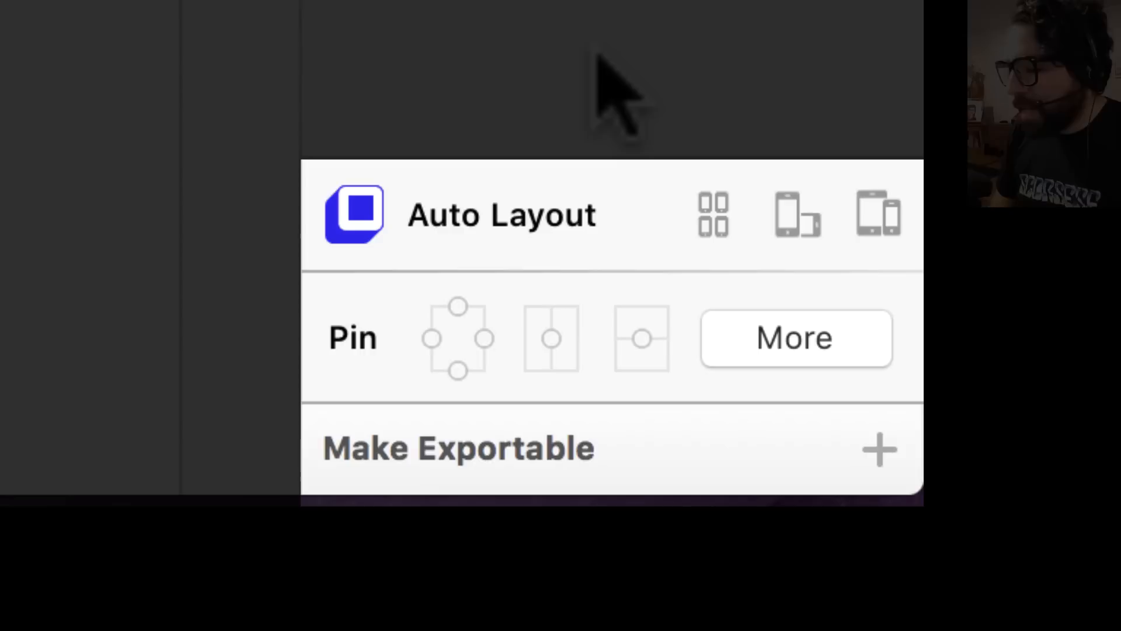
pyautogui.moveTo(558, 136)
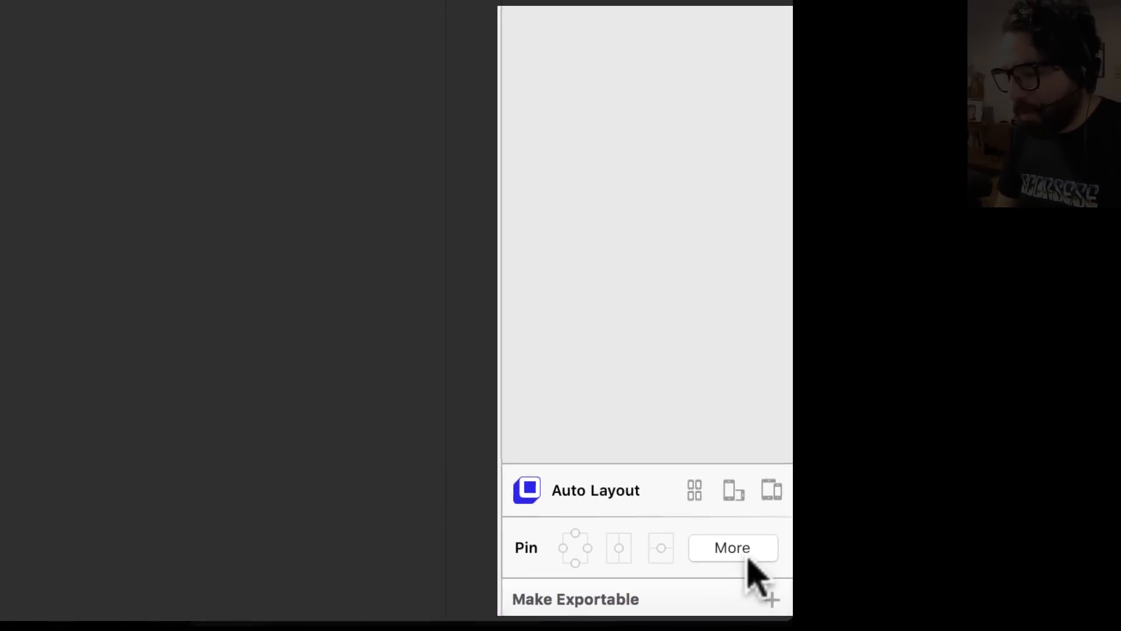
# - Switch to the simple-demo page showing the wireframe phone artboard
pyautogui.click(731, 546)
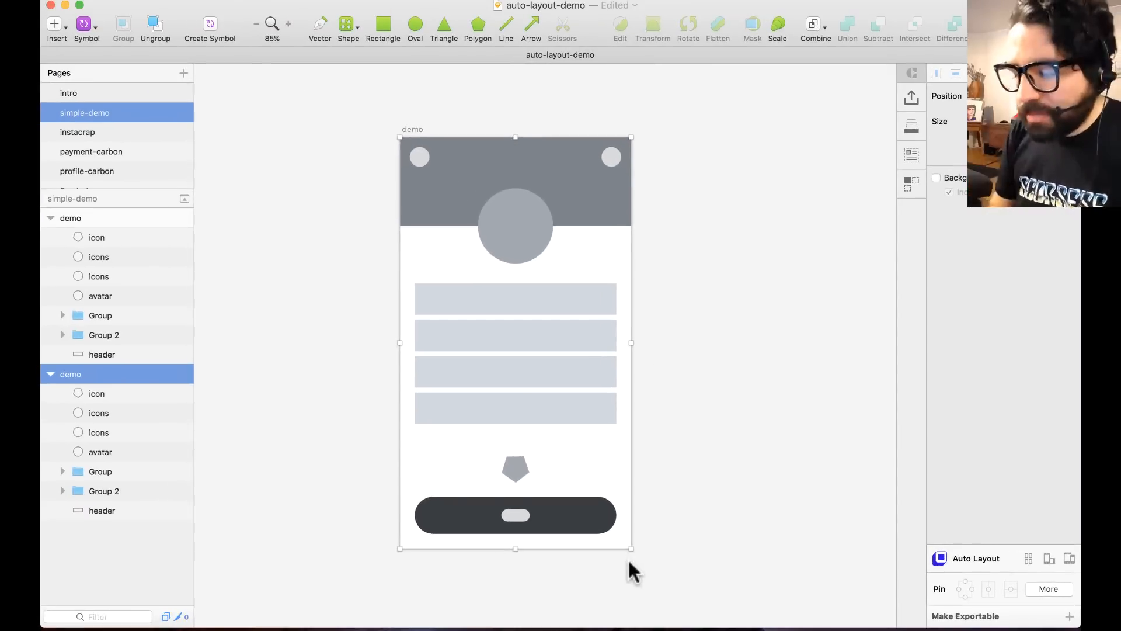
pyautogui.moveTo(635, 559)
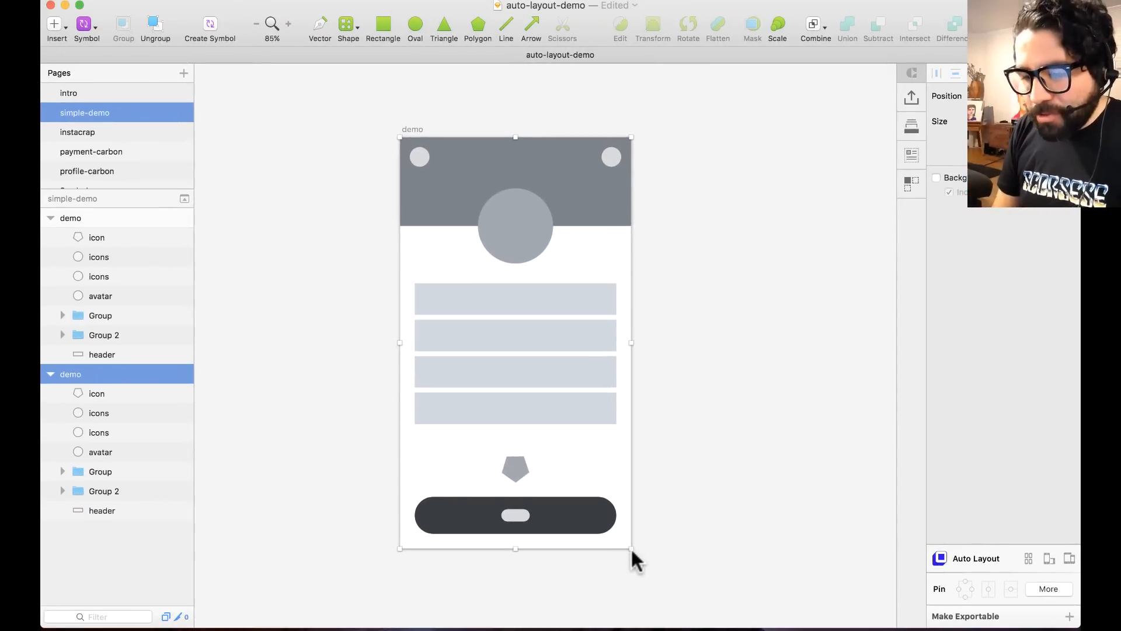
# - Resize the demo artboard wider, narrower and shorter until shapes overlap, then undo back to original size
pyautogui.moveTo(632, 548); pyautogui.dragTo(580, 556)
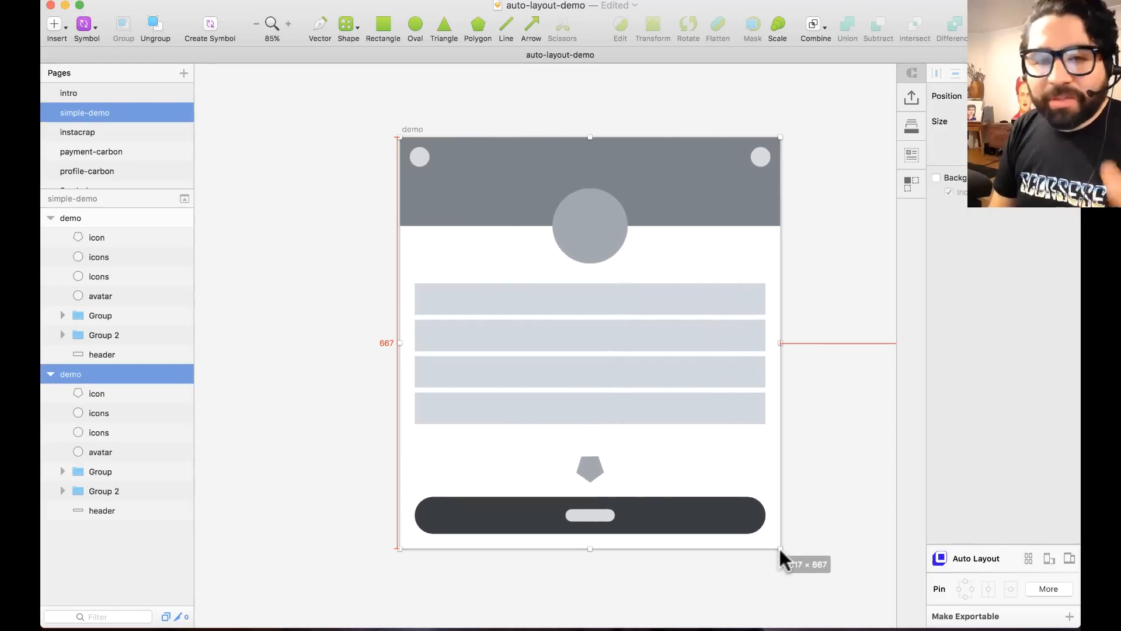
pyautogui.moveTo(781, 549); pyautogui.dragTo(689, 549)
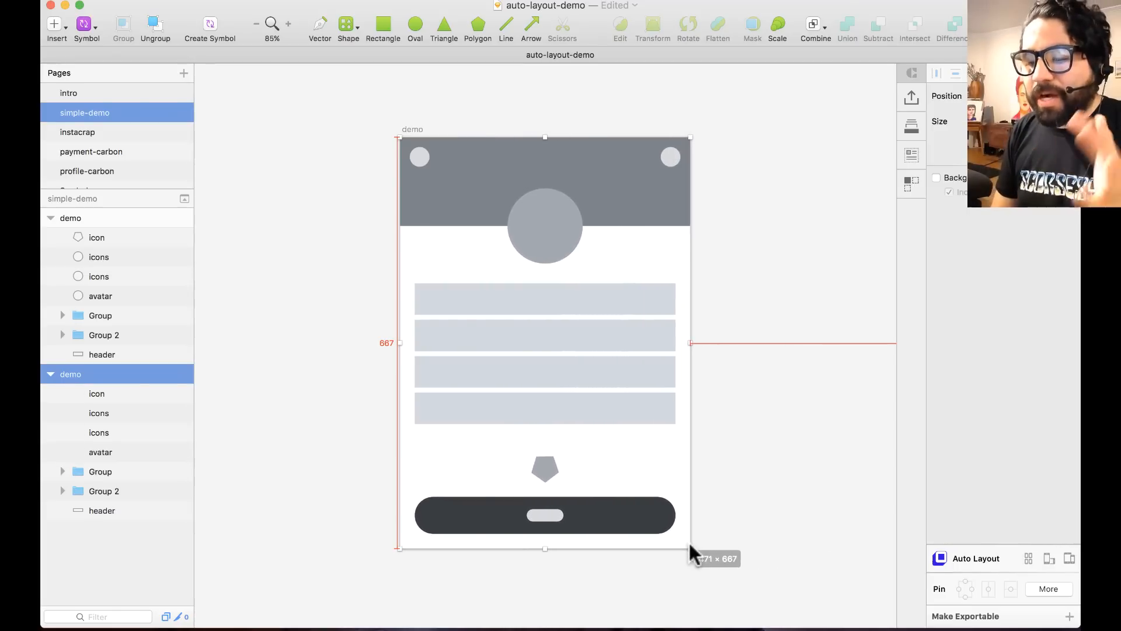
pyautogui.moveTo(690, 549); pyautogui.dragTo(685, 546)
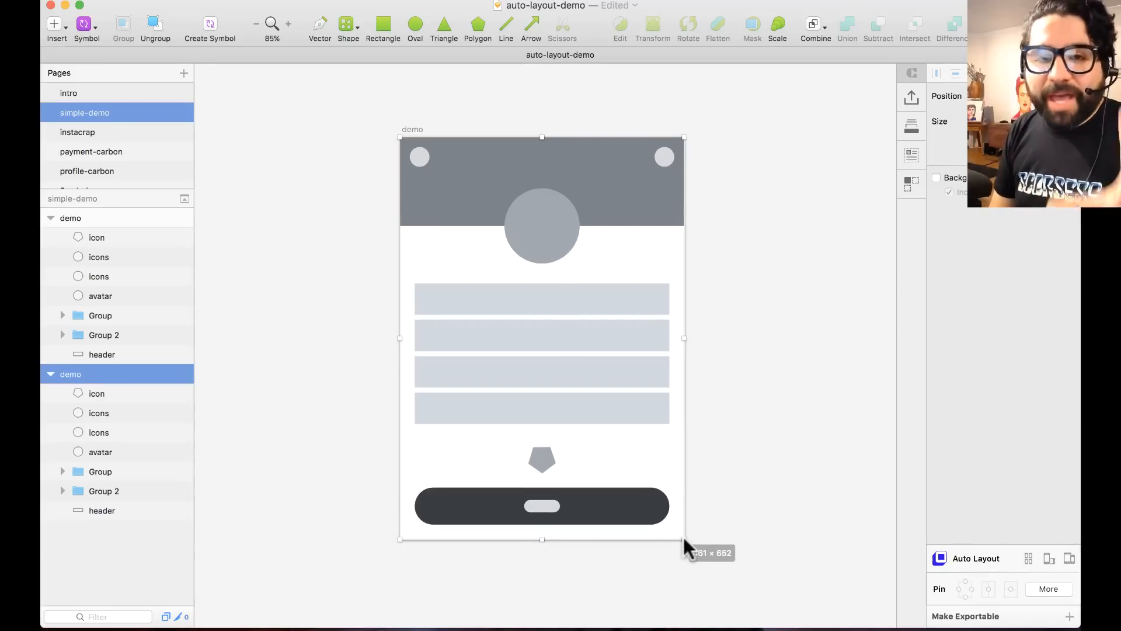
pyautogui.moveTo(685, 538); pyautogui.dragTo(651, 423)
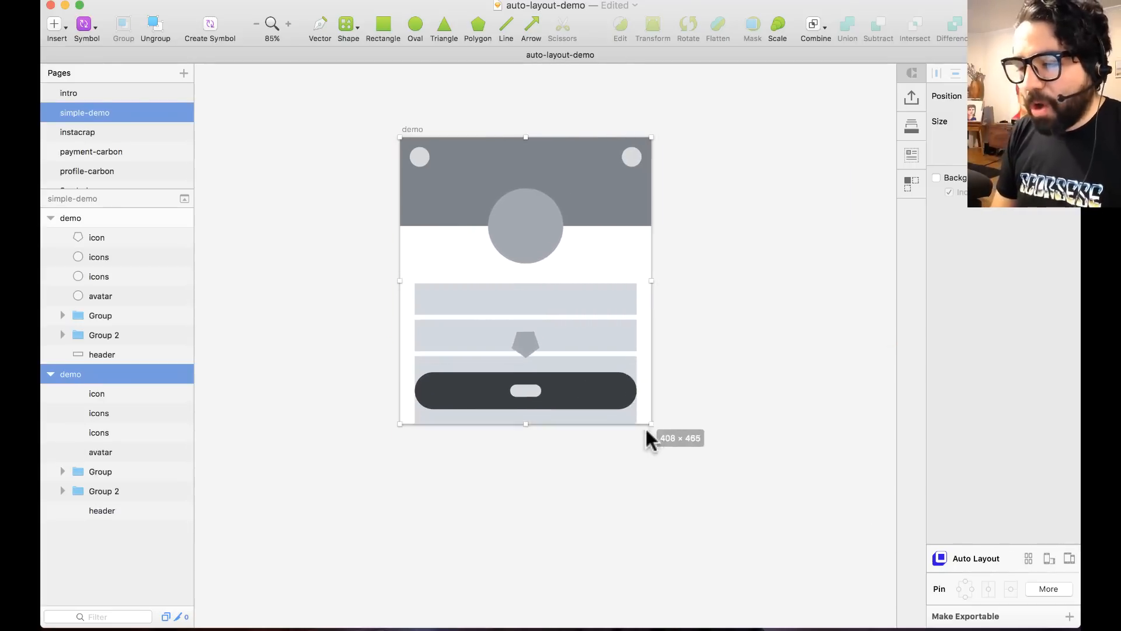
pyautogui.press('cmd+z')
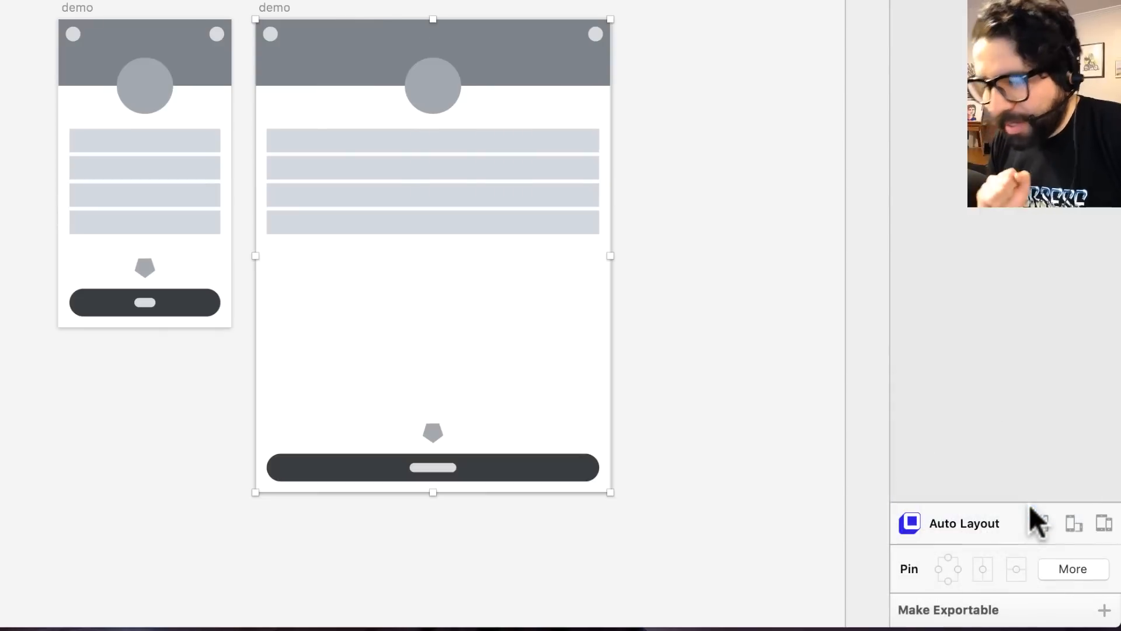
pyautogui.moveTo(1041, 523)
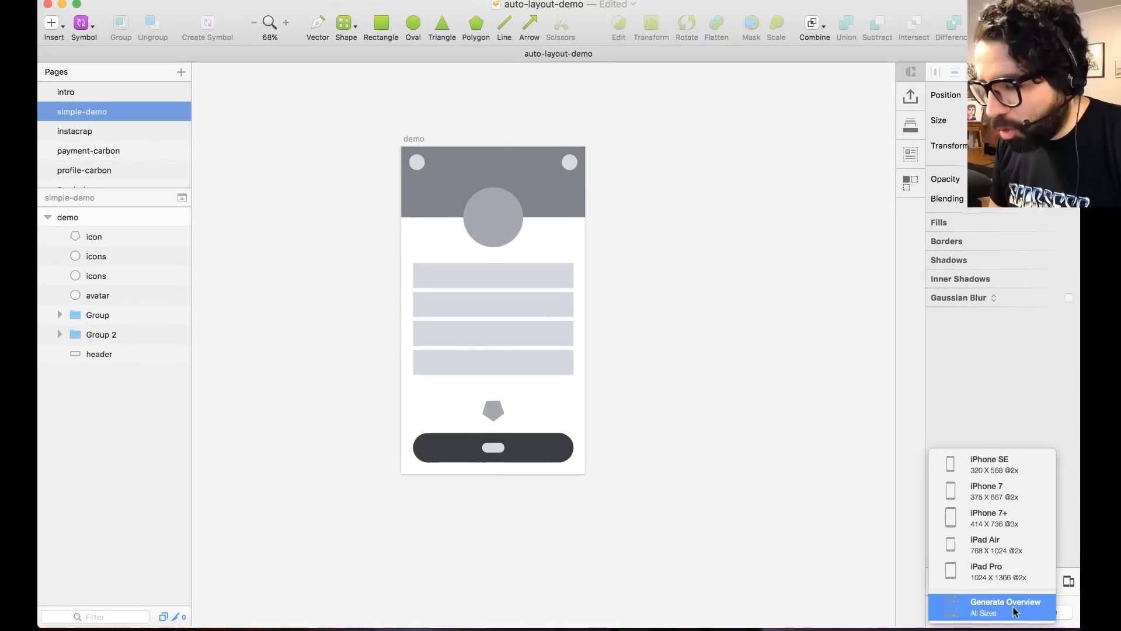
# - Run Generate Overview (All Sizes) to copy the demo artboard at every device size
pyautogui.click(1004, 606)
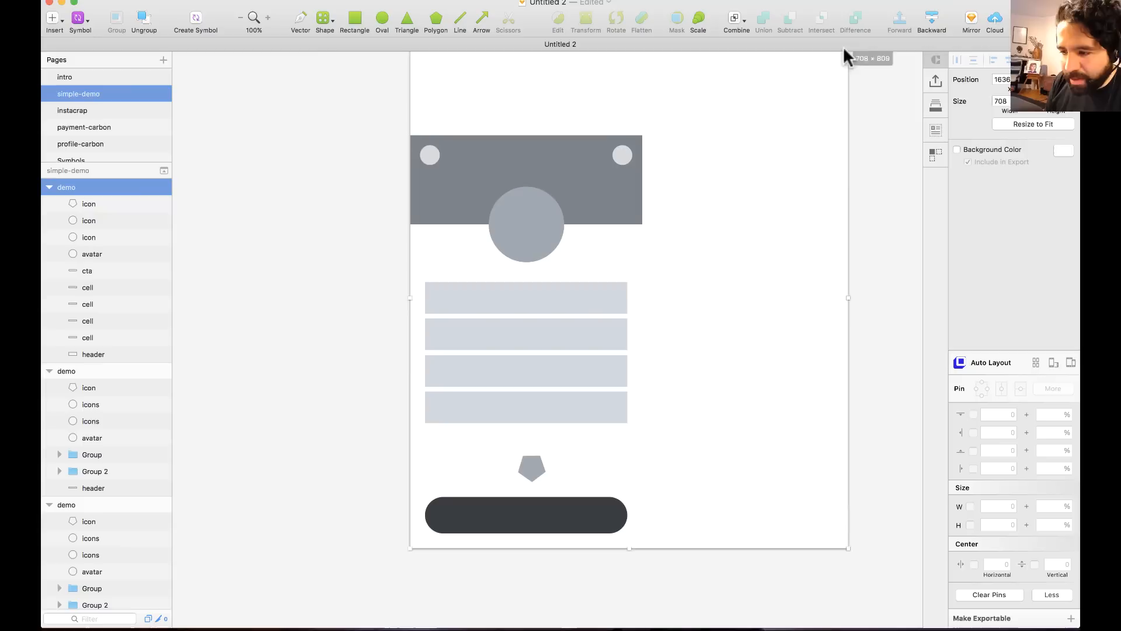
# - Undo the artboard resize back to phone width and select the avatar circle and header to inspect spacing
pyautogui.press('cmd+z')
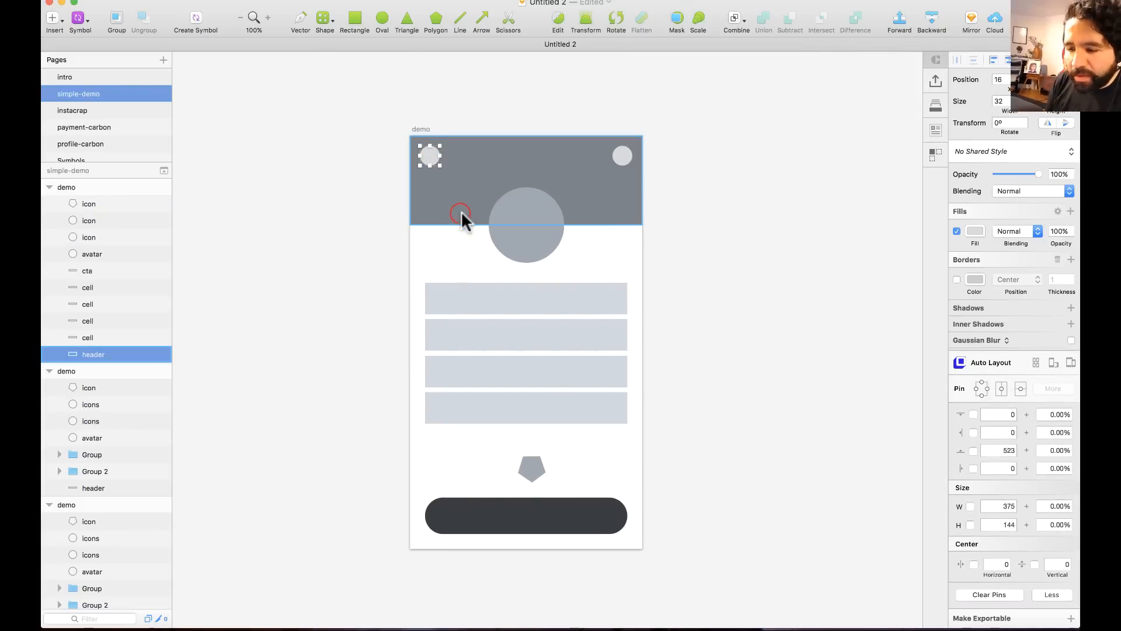
pyautogui.click(527, 225)
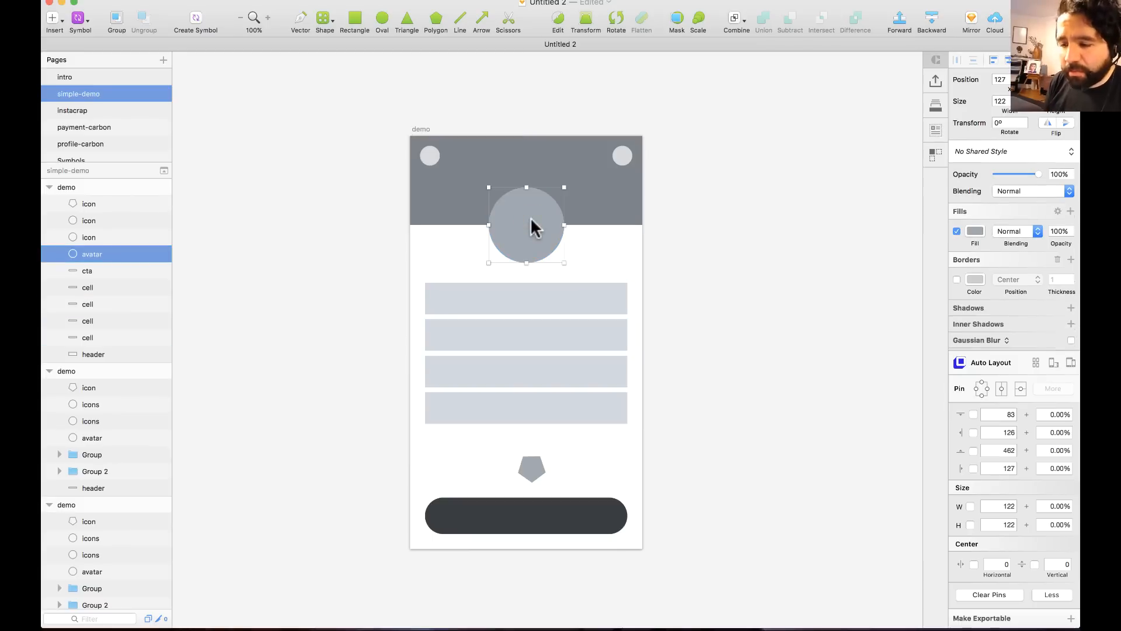
pyautogui.click(621, 156)
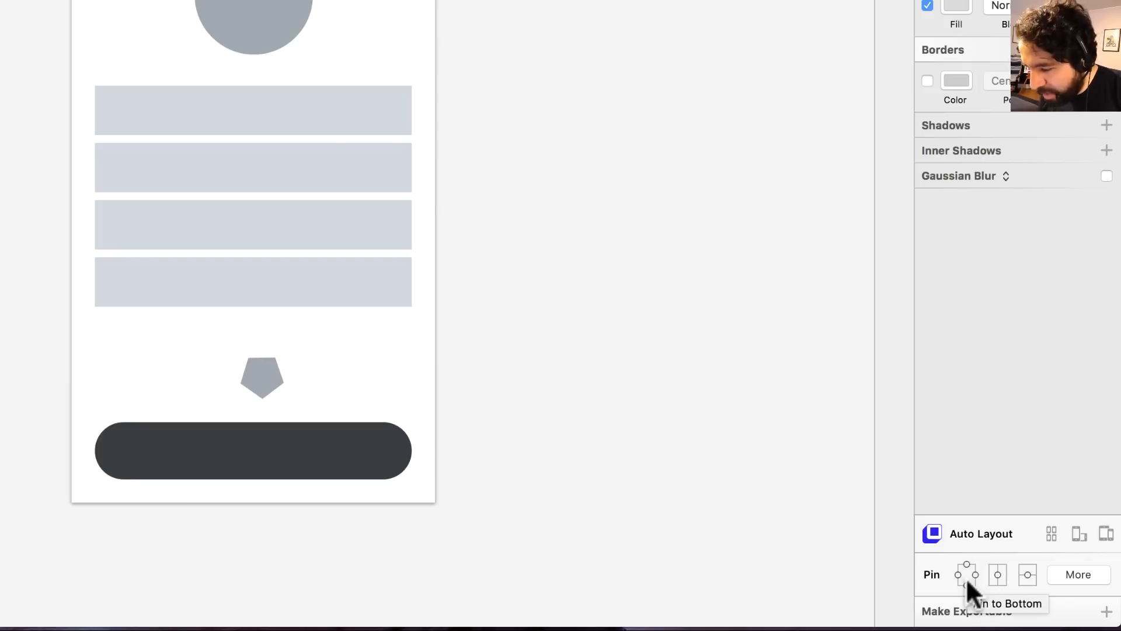
pyautogui.moveTo(996, 575)
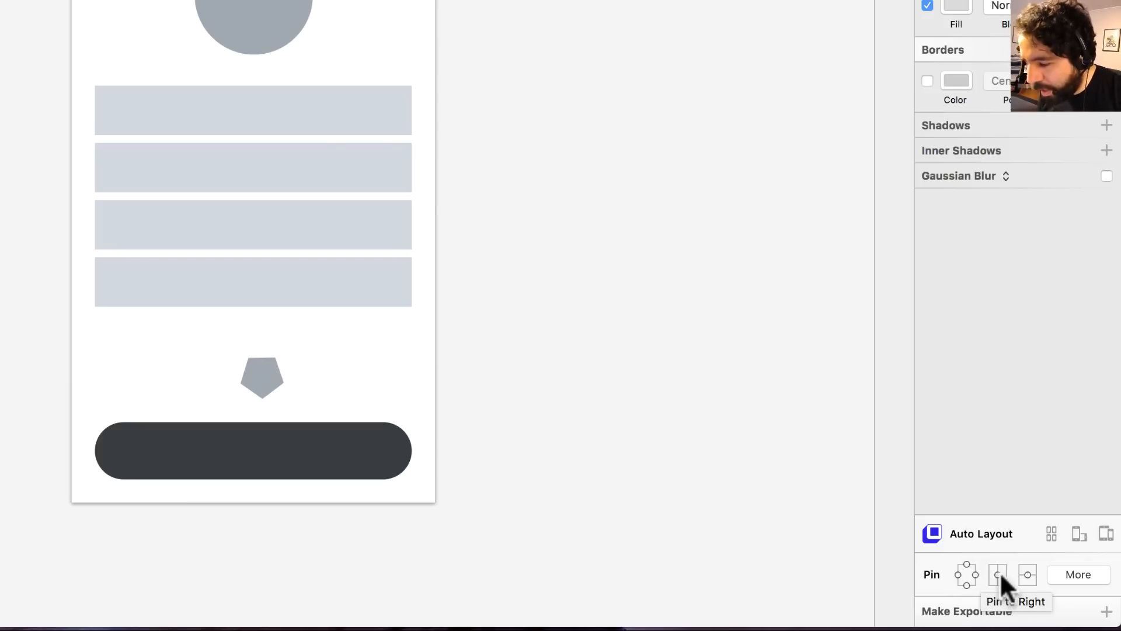
pyautogui.moveTo(1027, 574)
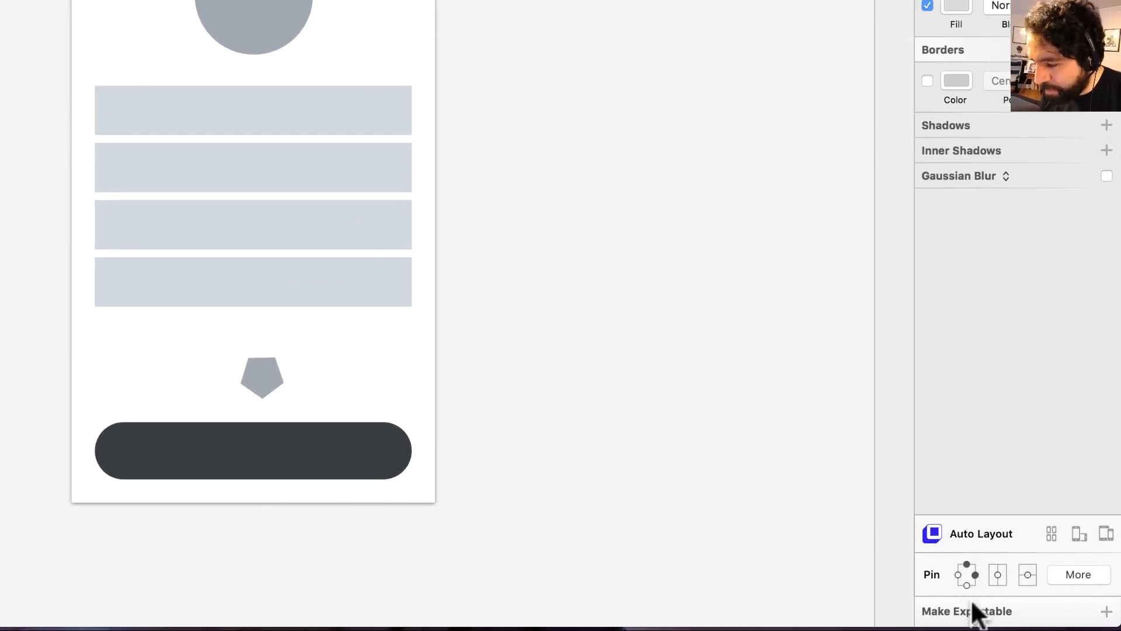
# - Pin the left header icon top-left and the right header icon top-right with 16-point margins
pyautogui.click(1078, 575)
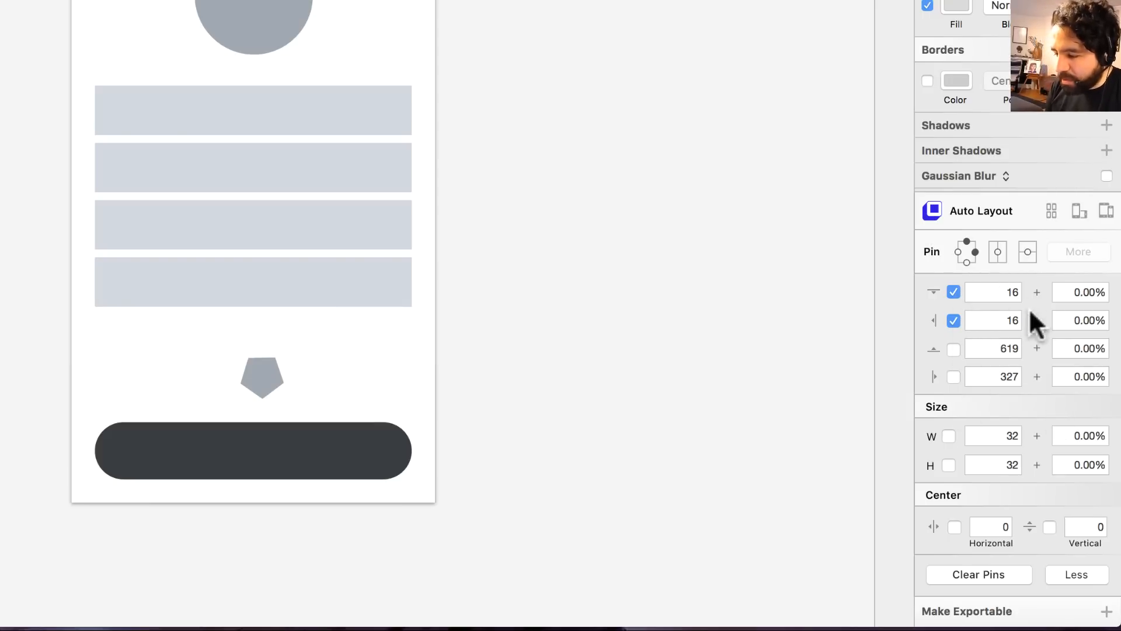
pyautogui.click(992, 292)
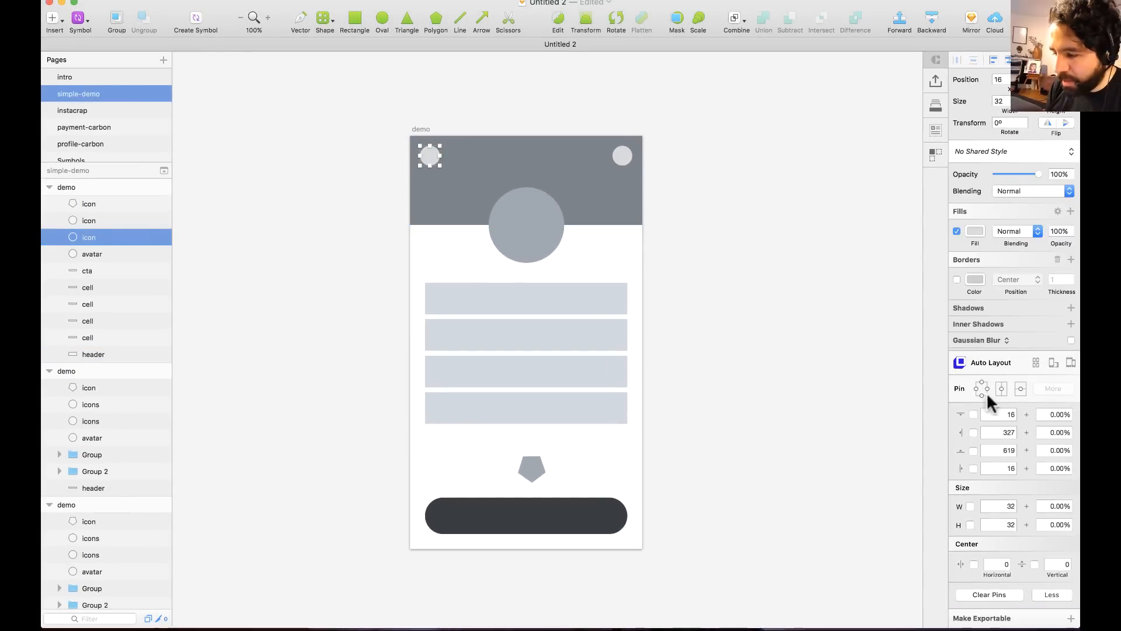
pyautogui.click(981, 387)
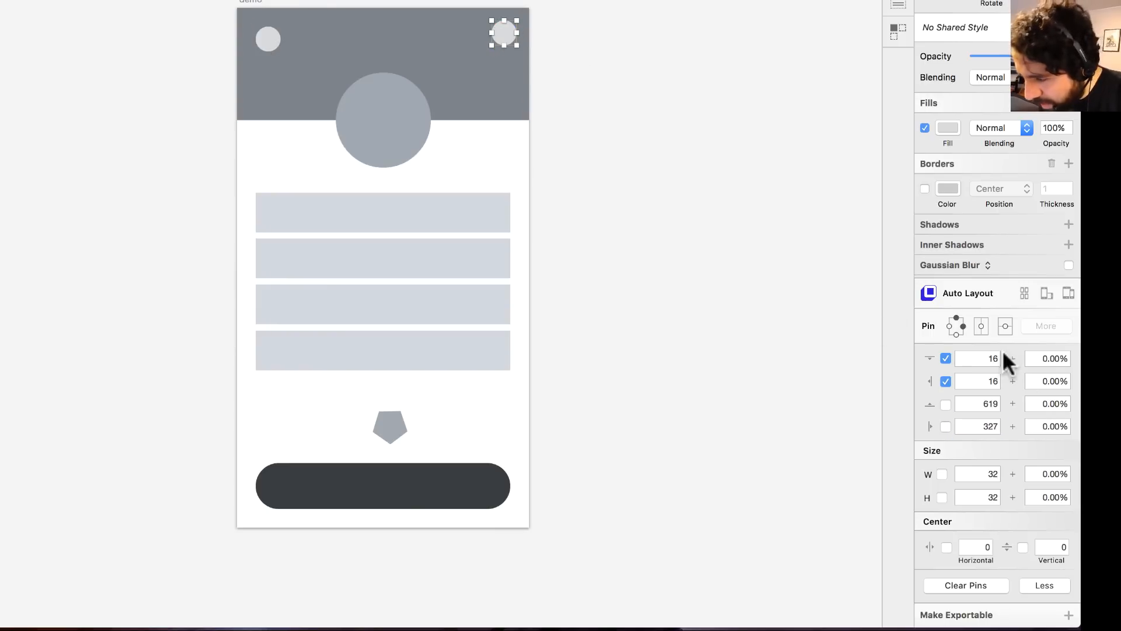
pyautogui.click(978, 358)
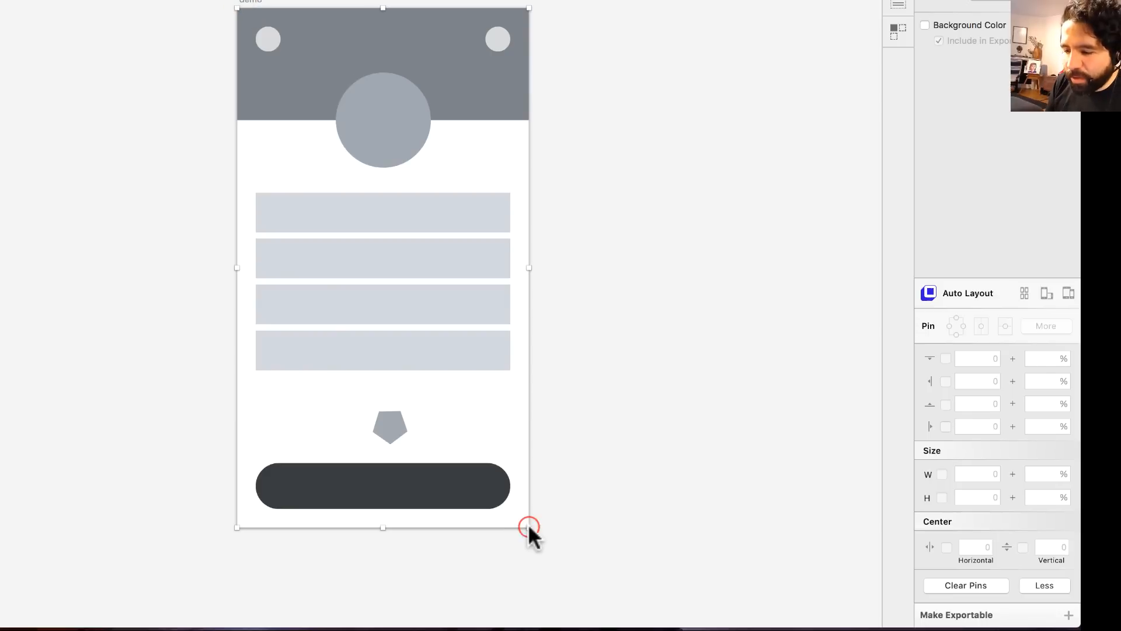
pyautogui.press('cmd+z')
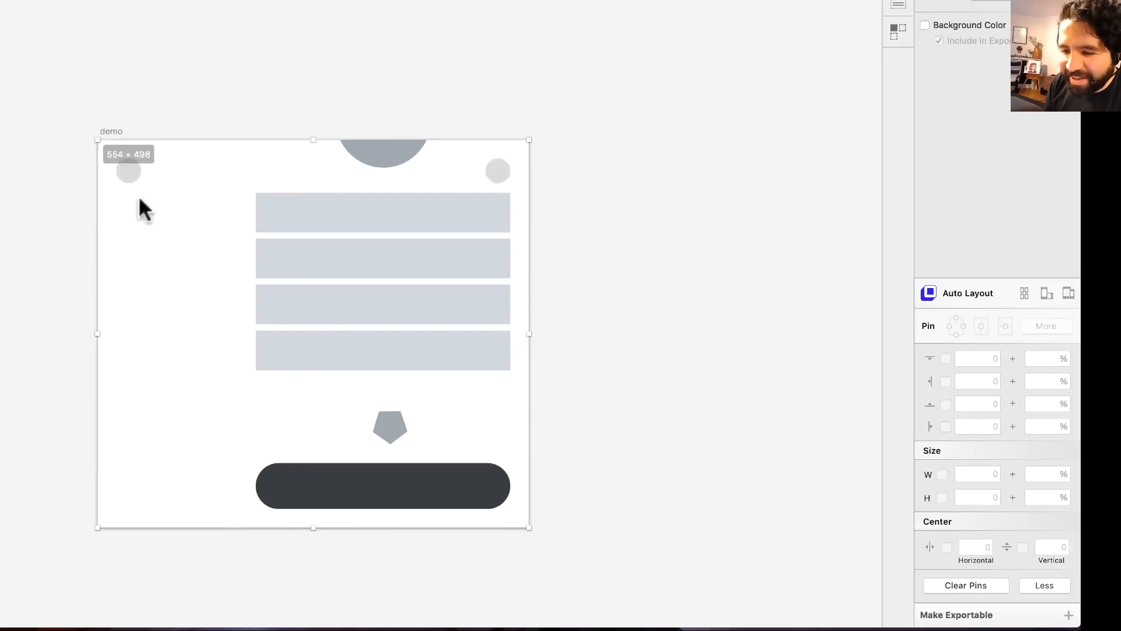
pyautogui.press('cmd+z')
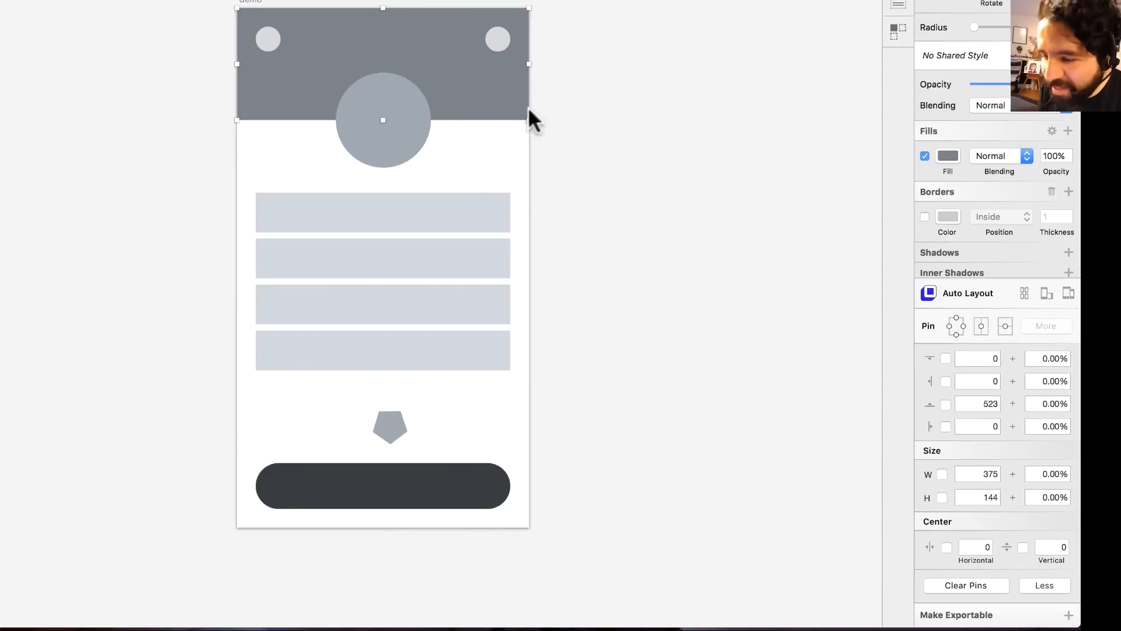
# - Select the header block and pin the avatar circle to the top and centred horizontally
pyautogui.click(954, 326)
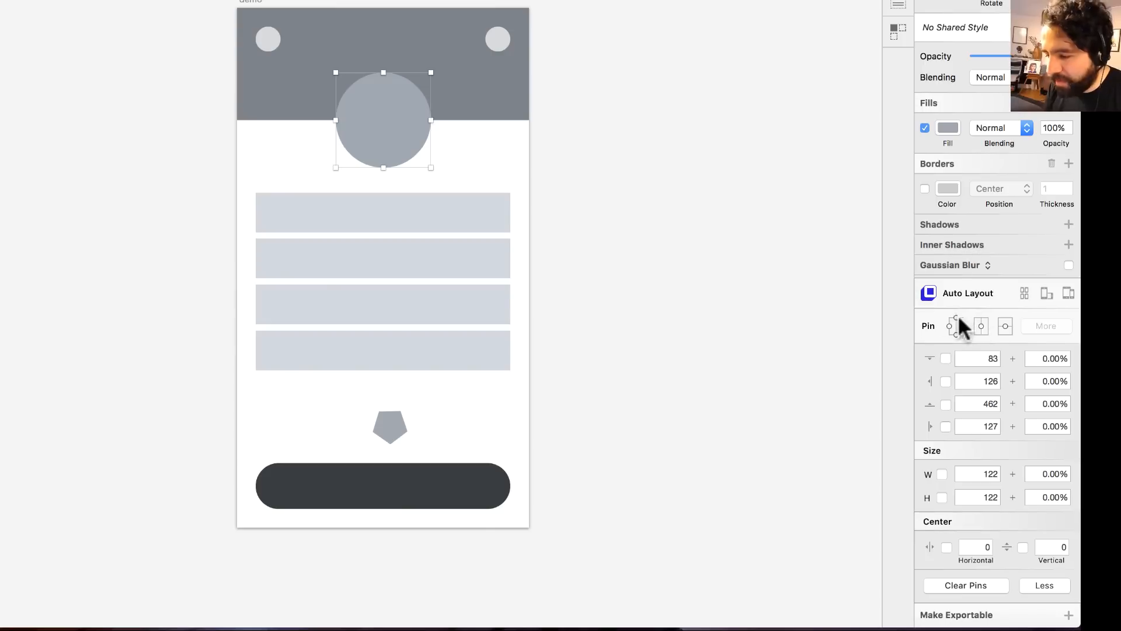
pyautogui.click(981, 326)
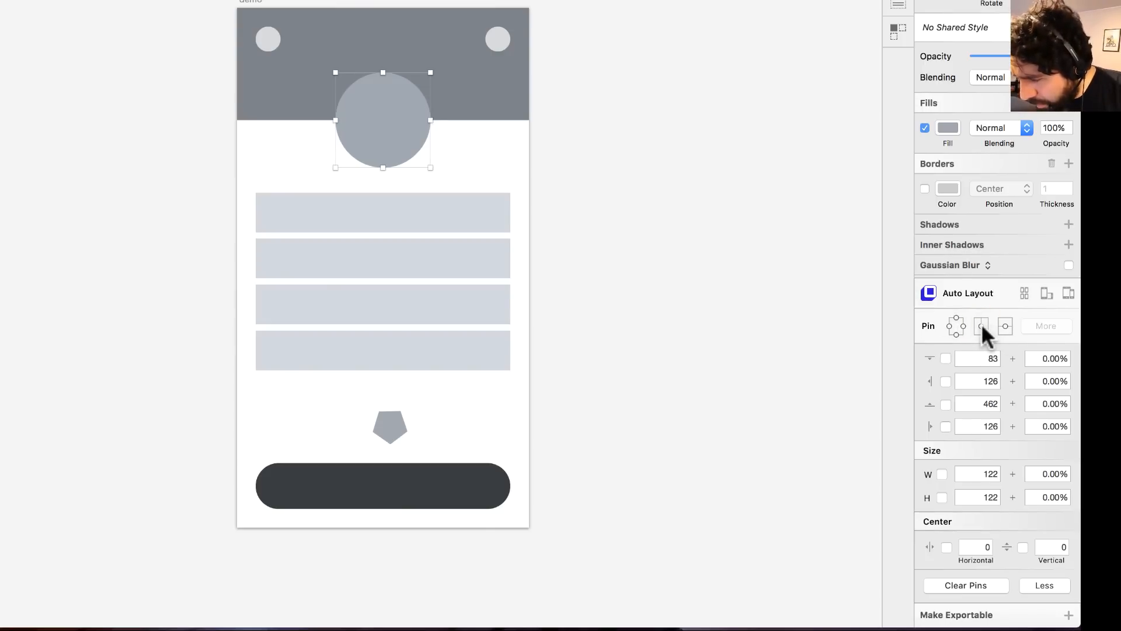
pyautogui.click(981, 326)
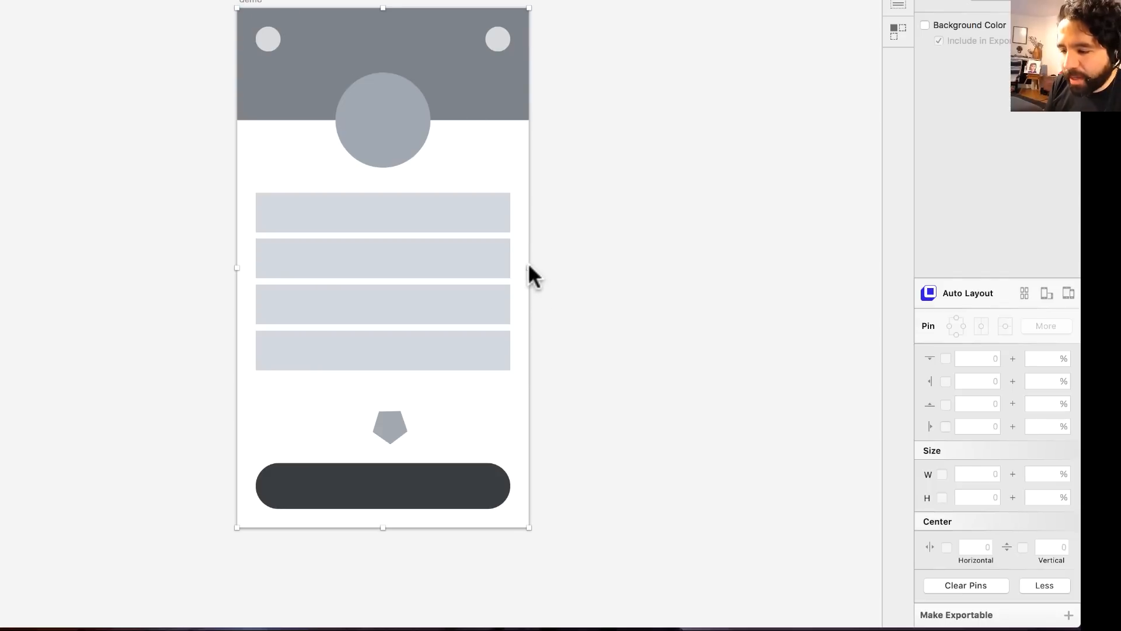
# - Resize the demo artboard from its top edge to test the pinned header, avatar and icons
pyautogui.press('cmd+z')
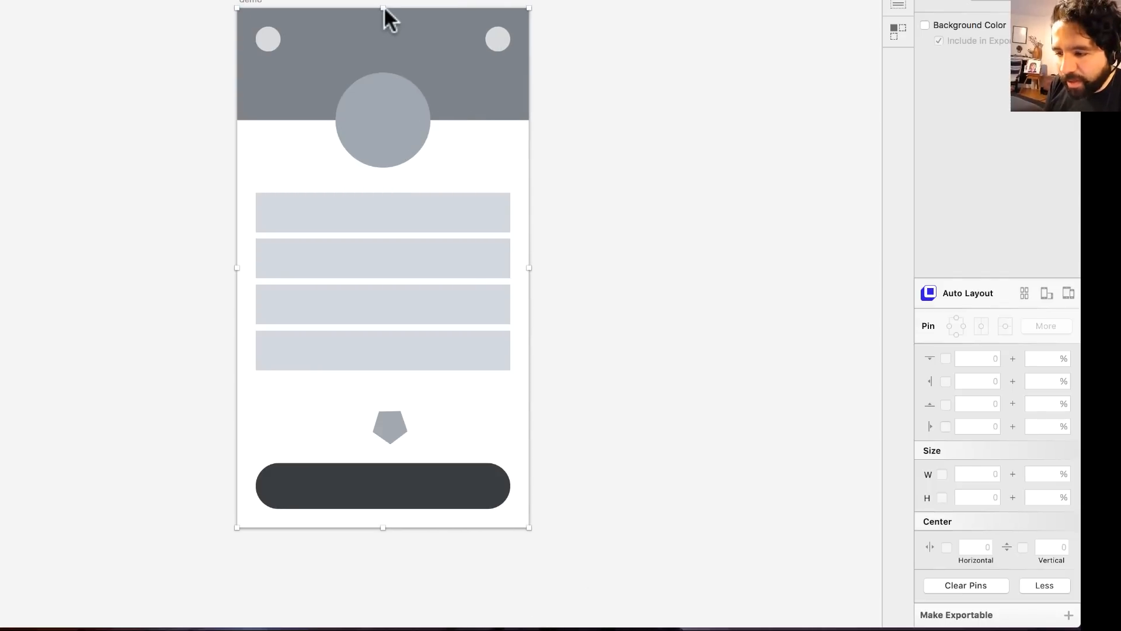
pyautogui.moveTo(383, 7); pyautogui.dragTo(383, 48)
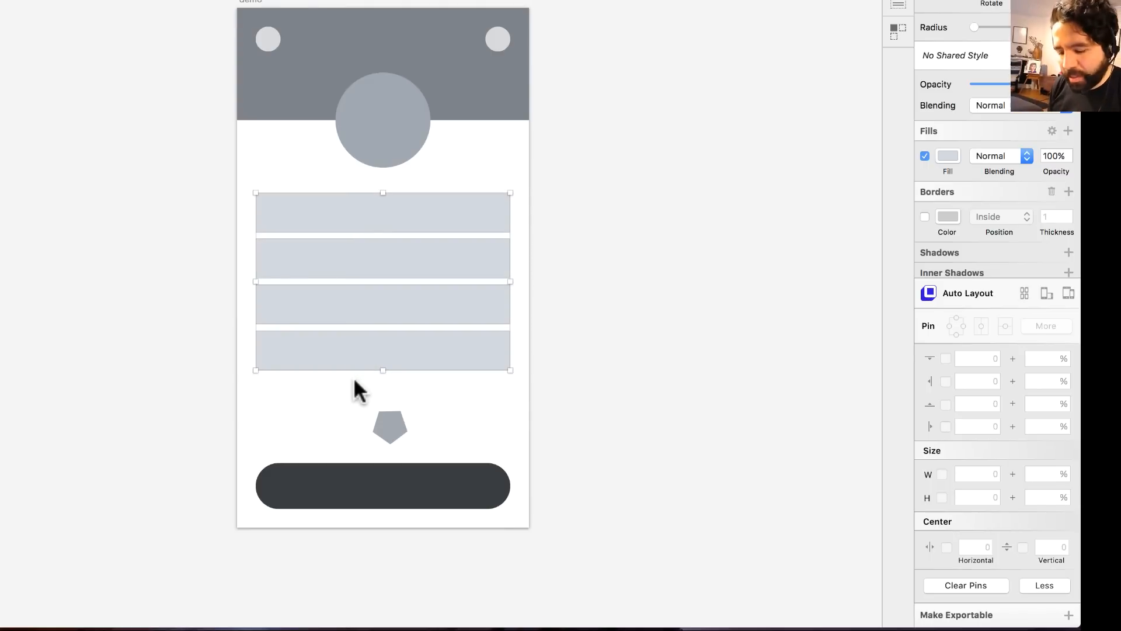
pyautogui.moveTo(383, 290)
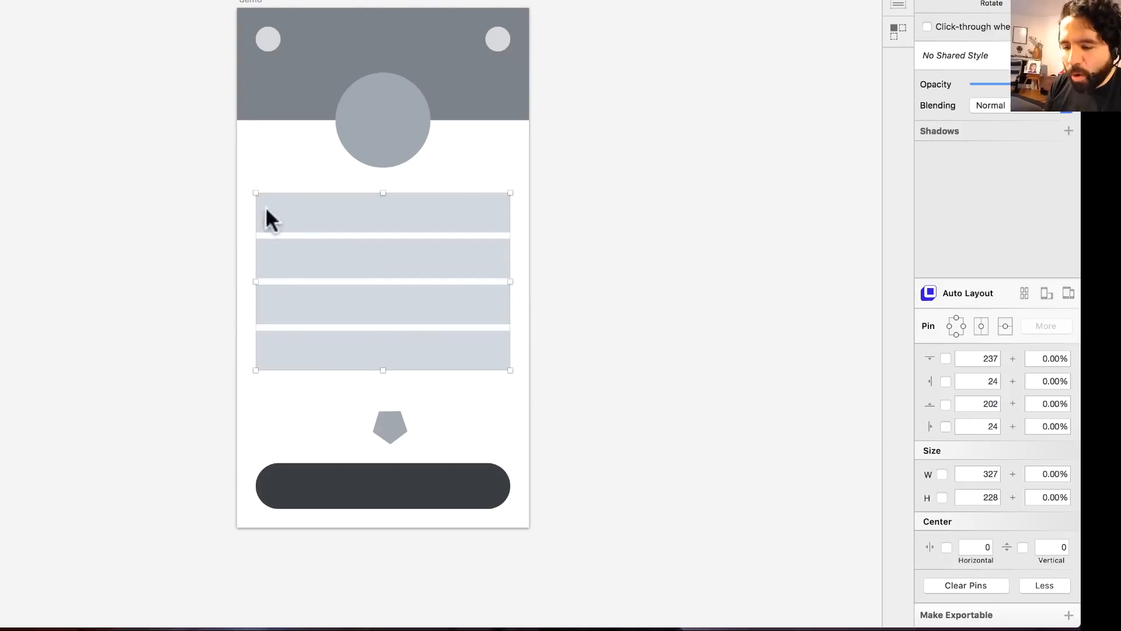
pyautogui.moveTo(958, 326)
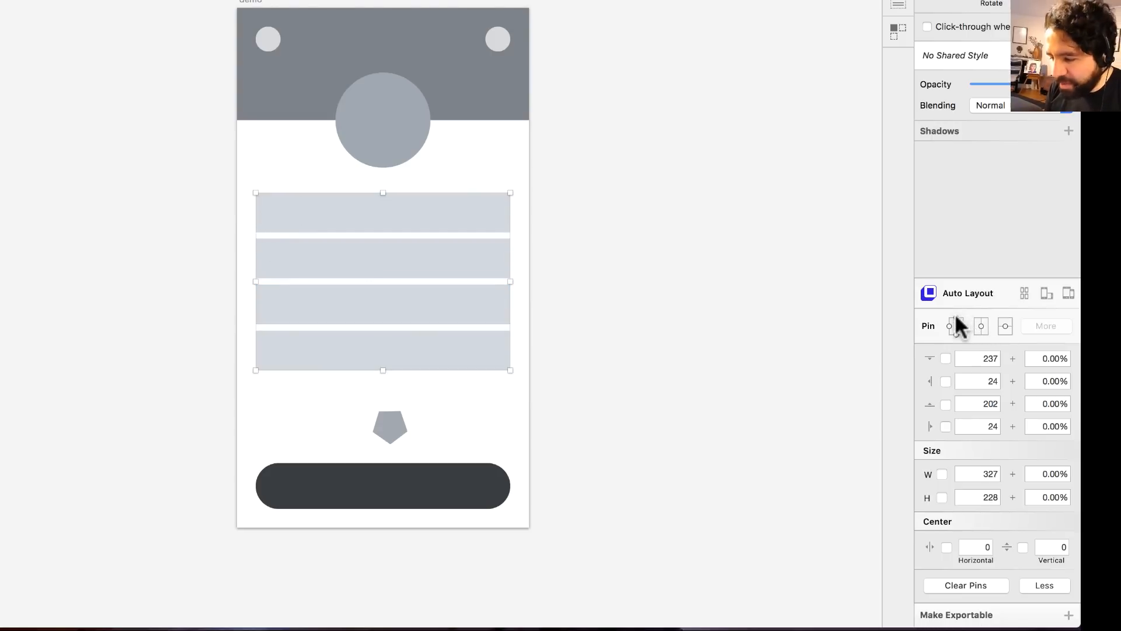
# - Pin the four-bar stack to the artboard's top, bottom and side edges so it stretches
pyautogui.click(946, 359)
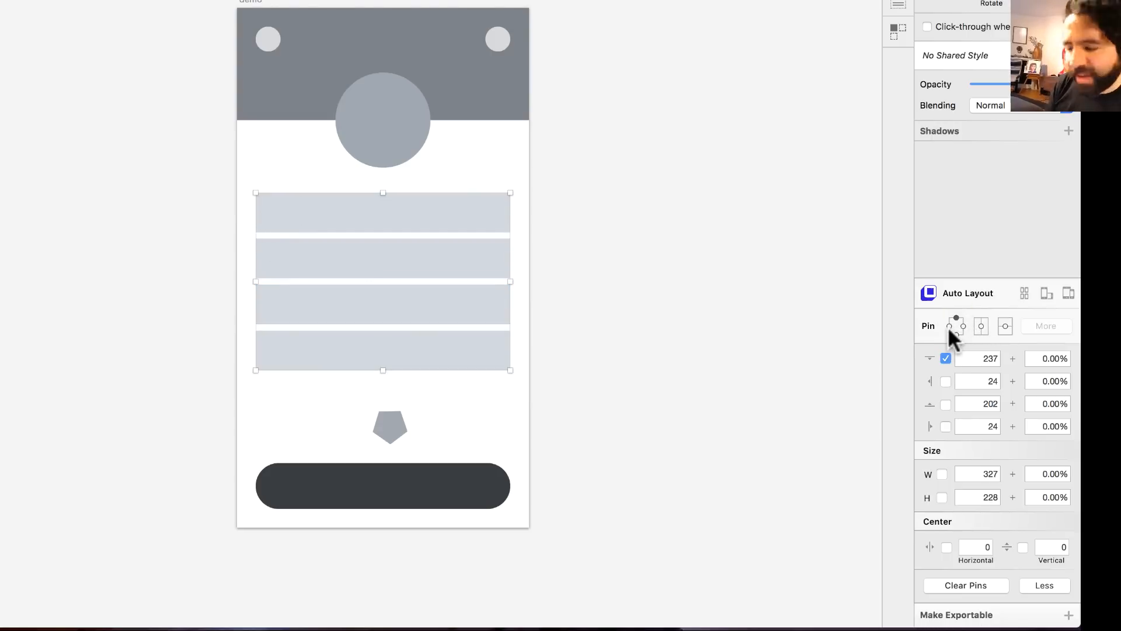
pyautogui.click(956, 326)
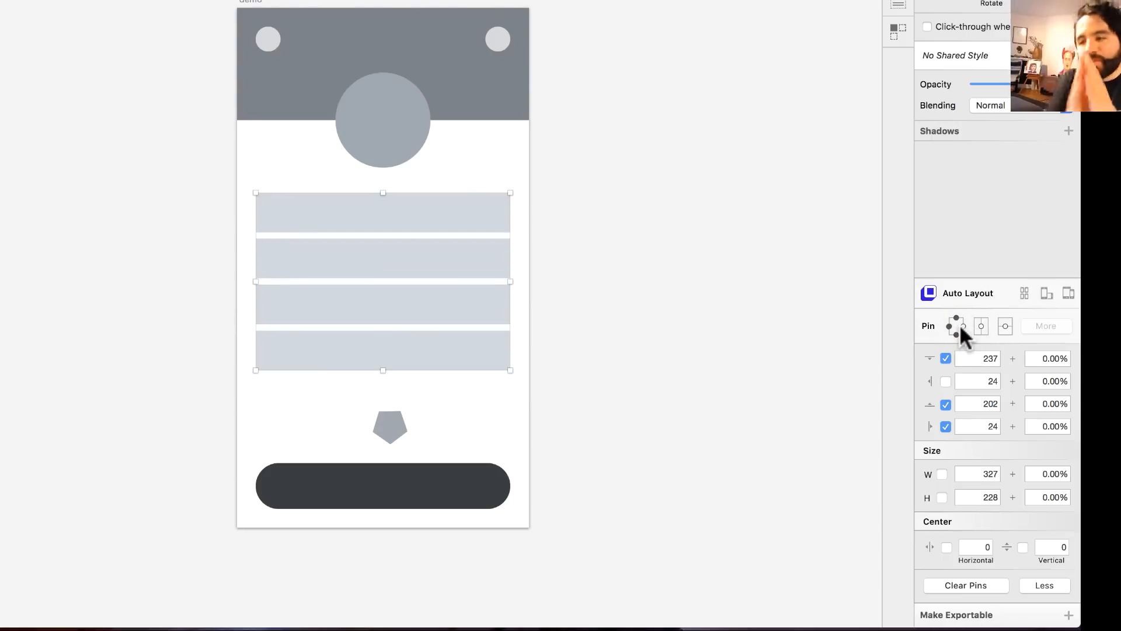
pyautogui.click(956, 326)
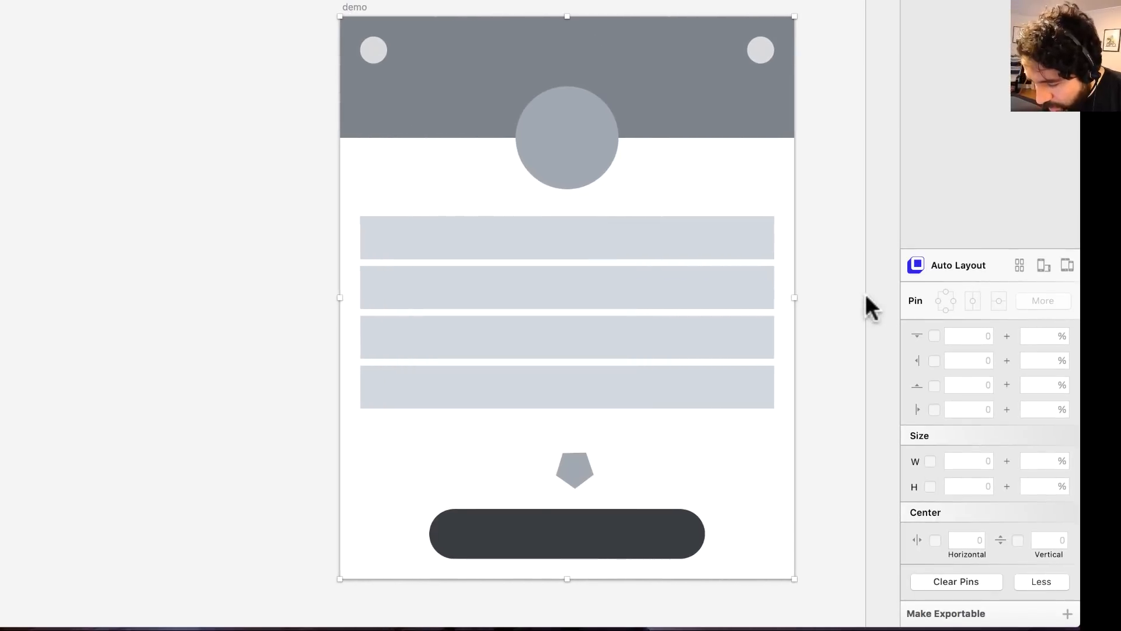
# - Resize the demo artboard taller, shorter and wider to show bars stretching while the dark button stays fixed
pyautogui.press('cmd+z')
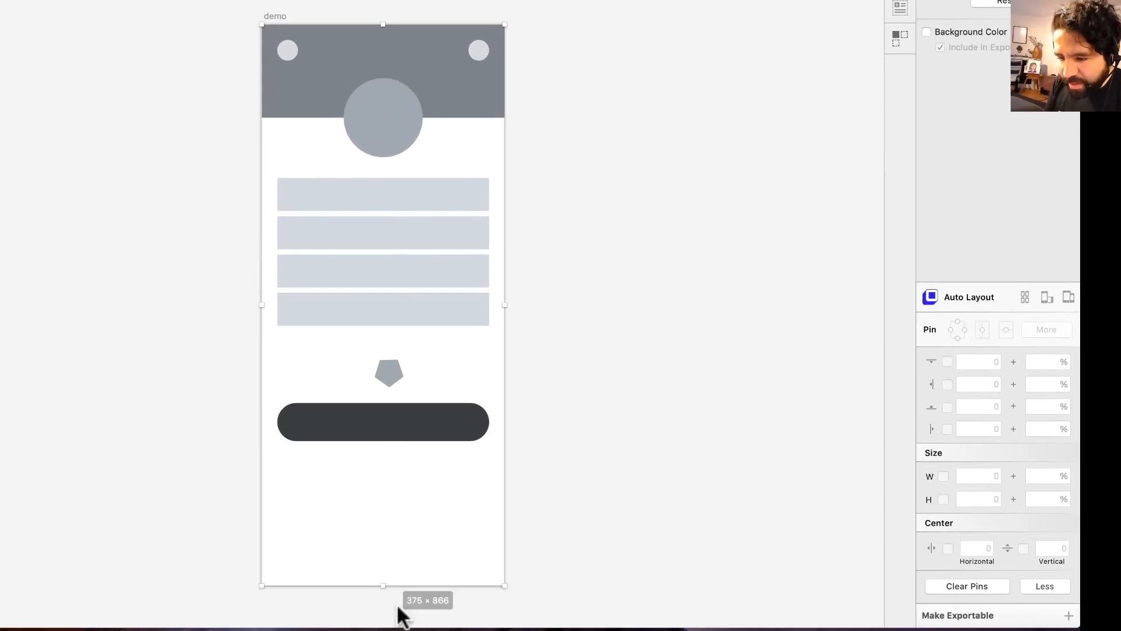
pyautogui.moveTo(383, 584); pyautogui.dragTo(384, 539)
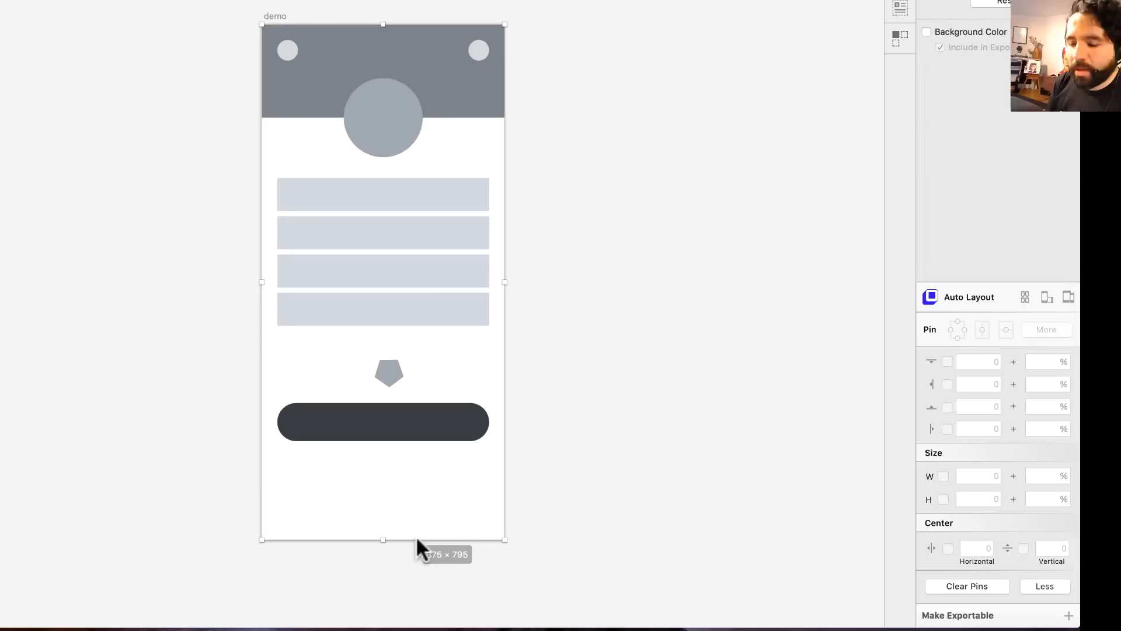
pyautogui.moveTo(505, 539); pyautogui.dragTo(639, 517)
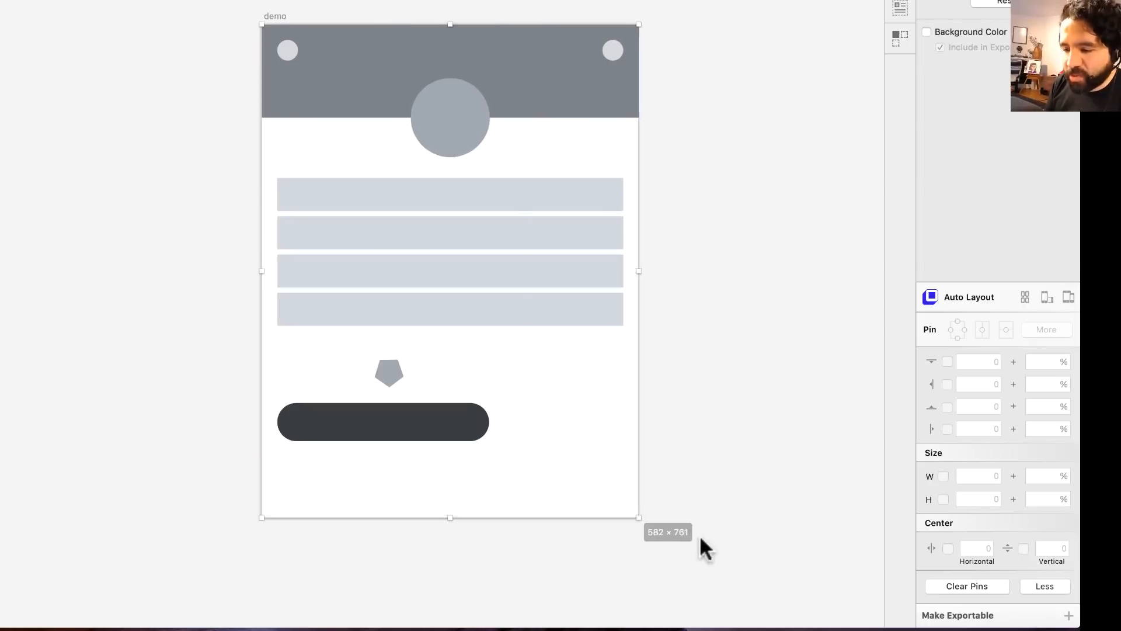
pyautogui.moveTo(638, 517); pyautogui.dragTo(827, 467)
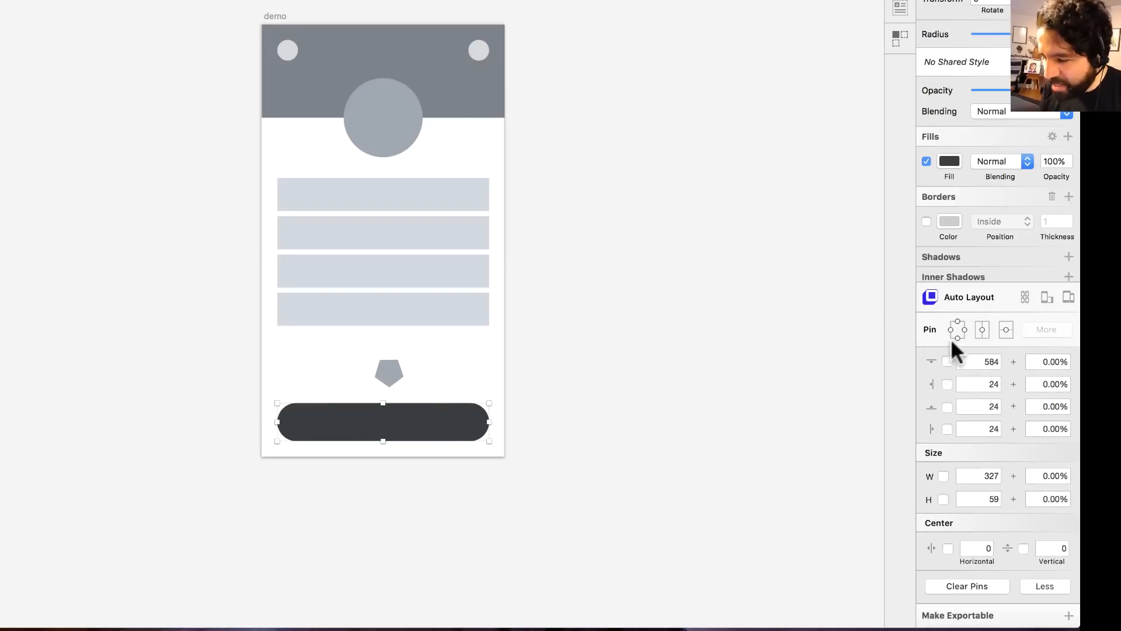
# - Pin the dark button to the bottom with Horizontal center and widen the artboard to verify it stays centred
pyautogui.click(958, 330)
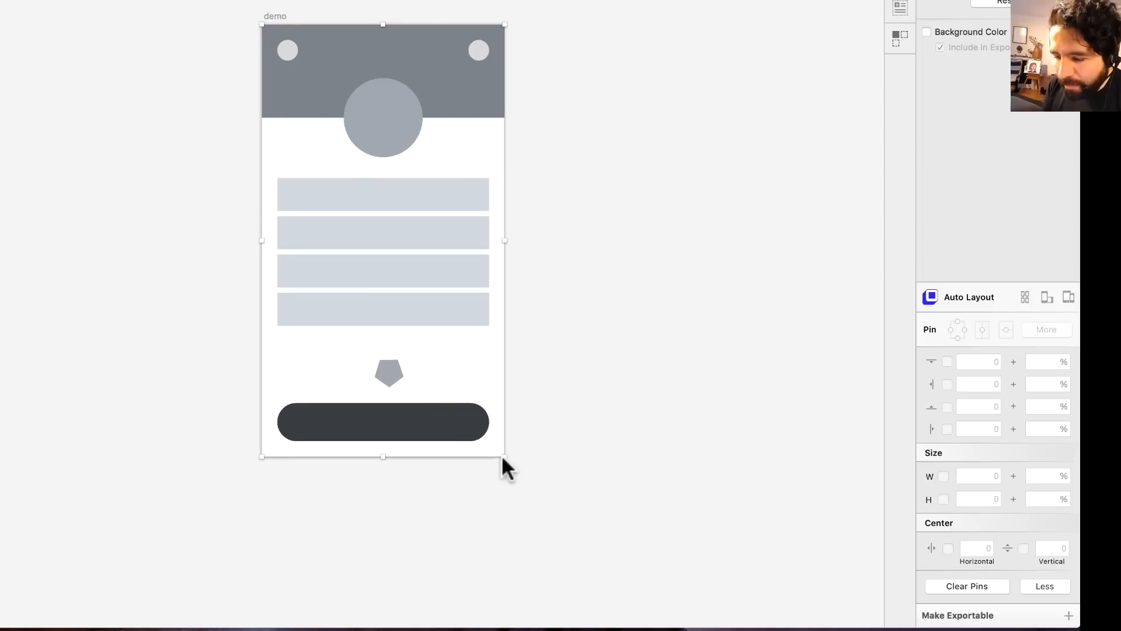
pyautogui.moveTo(505, 457); pyautogui.dragTo(630, 447)
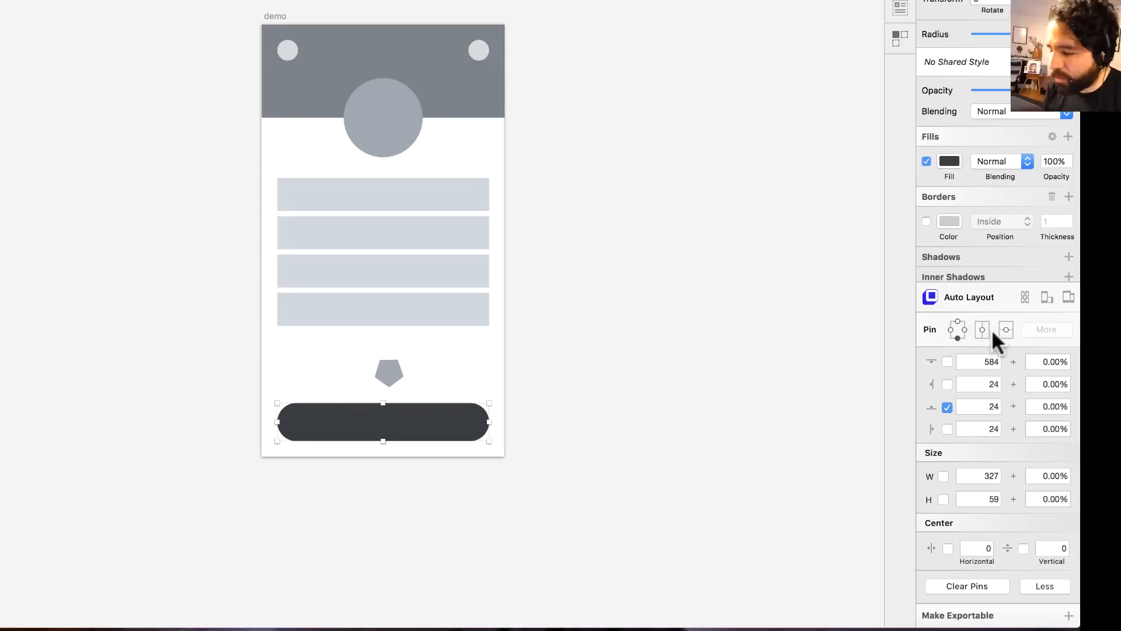
pyautogui.click(948, 549)
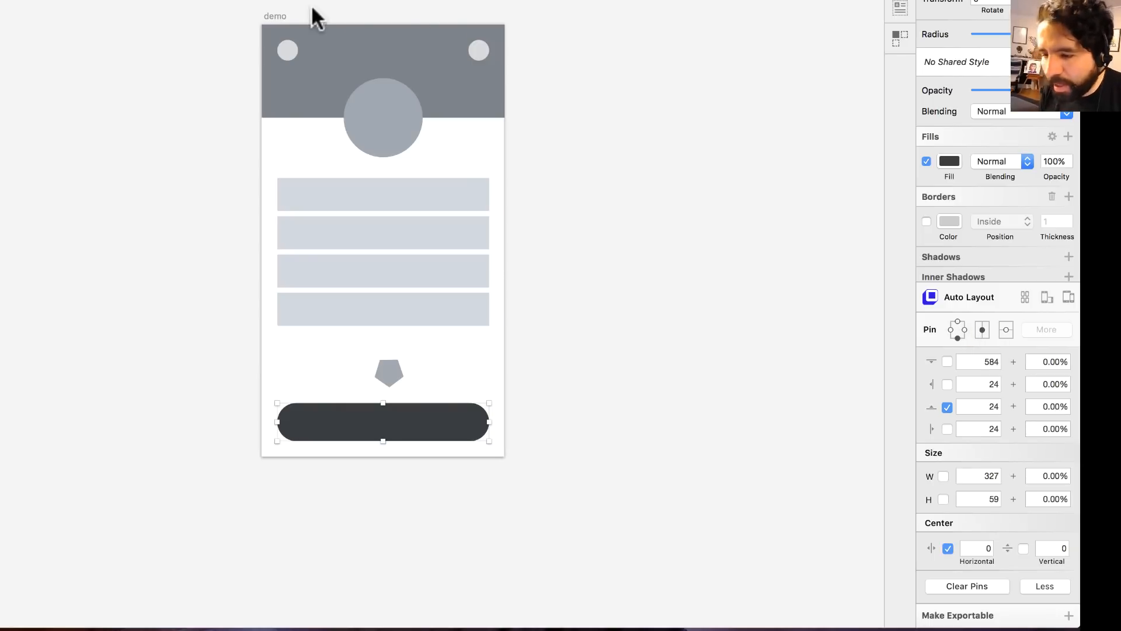
pyautogui.moveTo(490, 442); pyautogui.dragTo(696, 514)
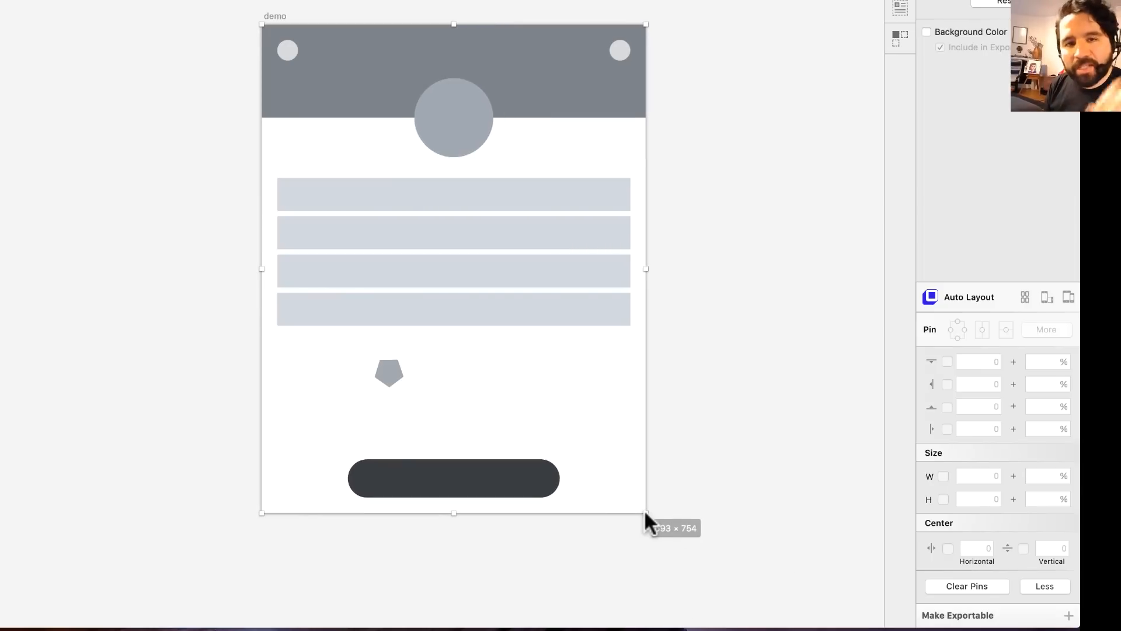
# - Shrink the artboard, then give the dark button a right-edge pin alongside its bottom pin
pyautogui.moveTo(645, 512); pyautogui.dragTo(639, 468)
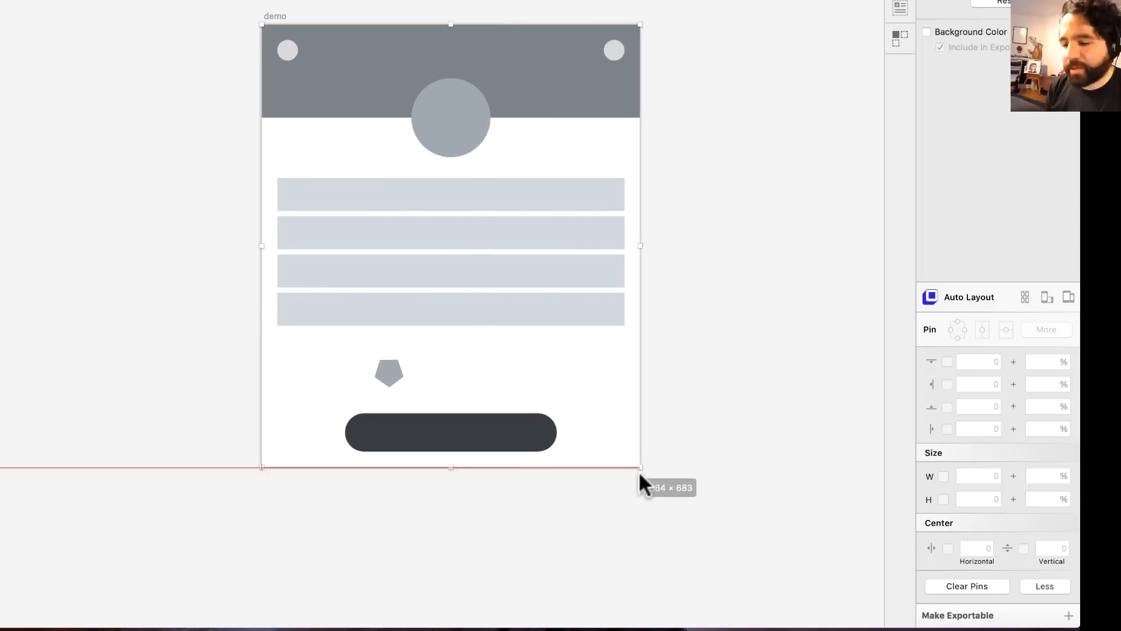
pyautogui.click(388, 372)
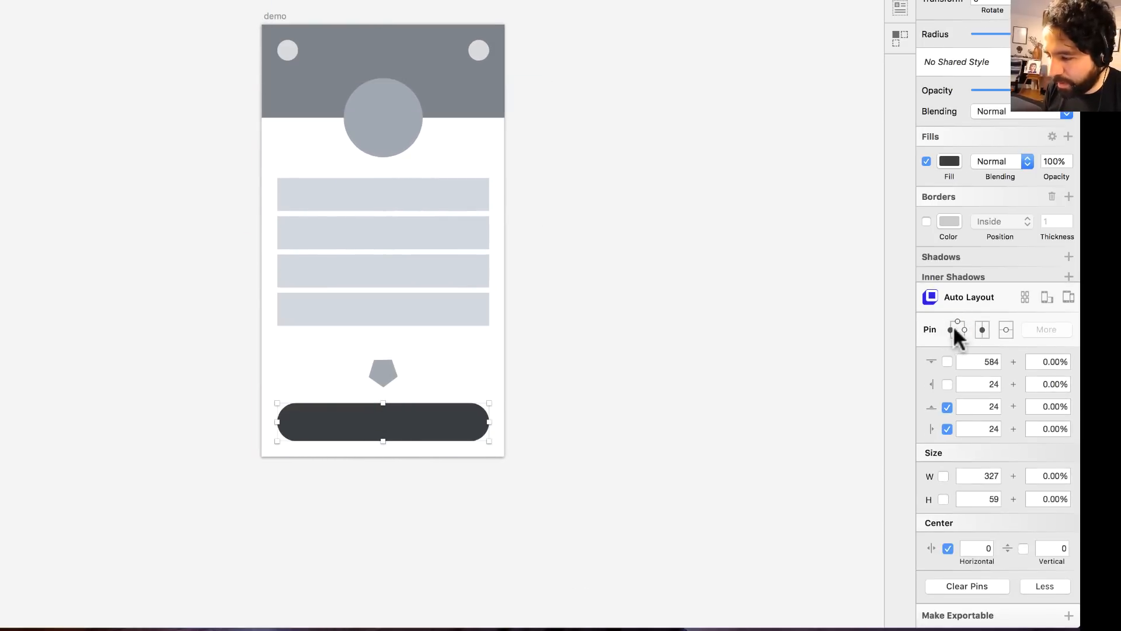
pyautogui.click(958, 329)
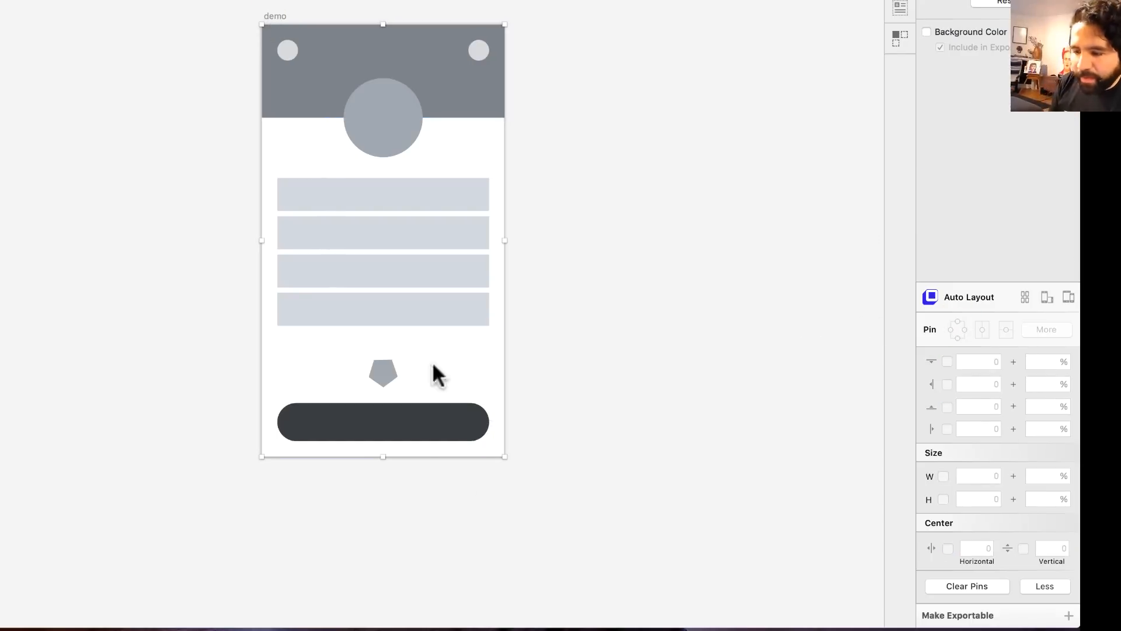
# - Duplicate the demo artboard and resize the copy to the iPad Air preset so its layout stretches
pyautogui.press('cmd+z')
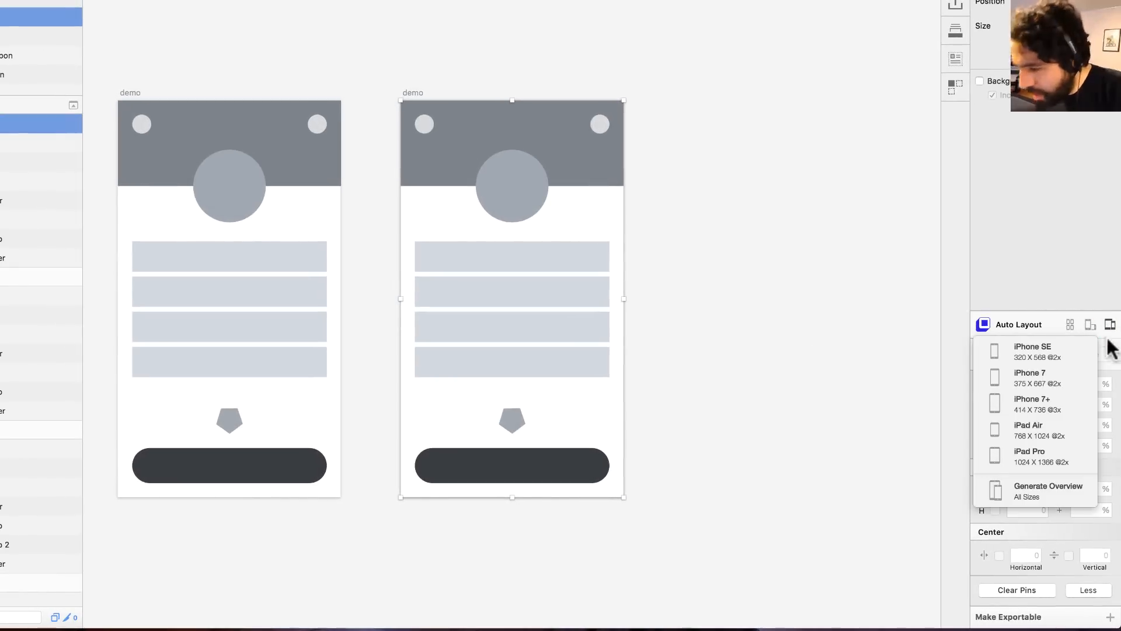
pyautogui.click(1030, 456)
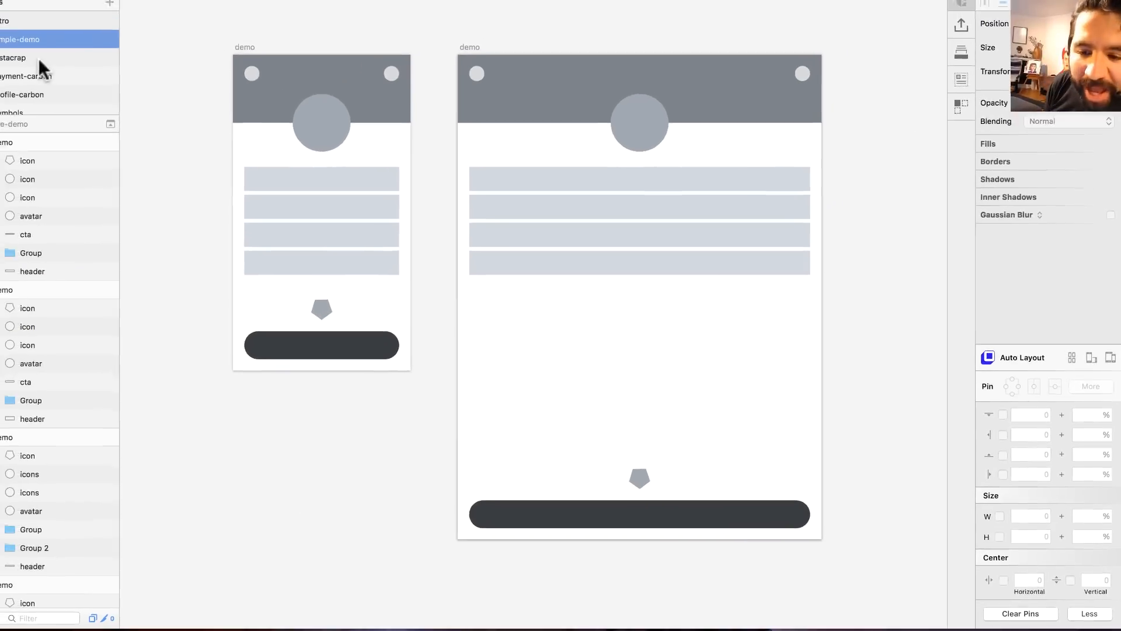
# - Enlarge the Instacrap profile artboard so its photo grid adapts, then switch to the payment-carbon page
pyautogui.click(34, 70)
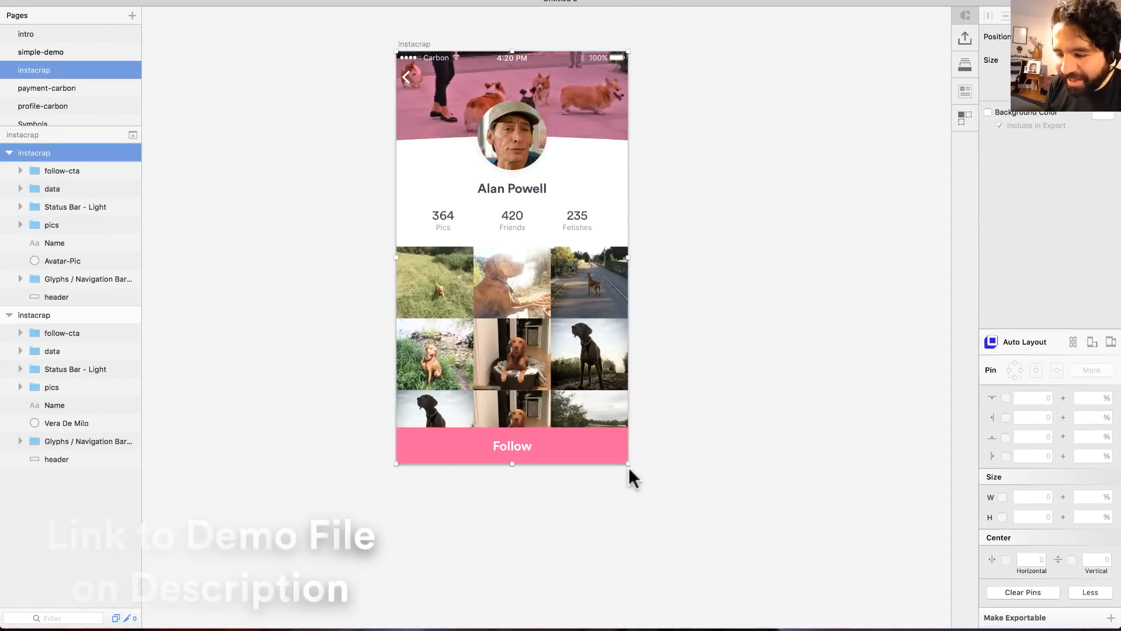
pyautogui.moveTo(628, 463); pyautogui.dragTo(672, 502)
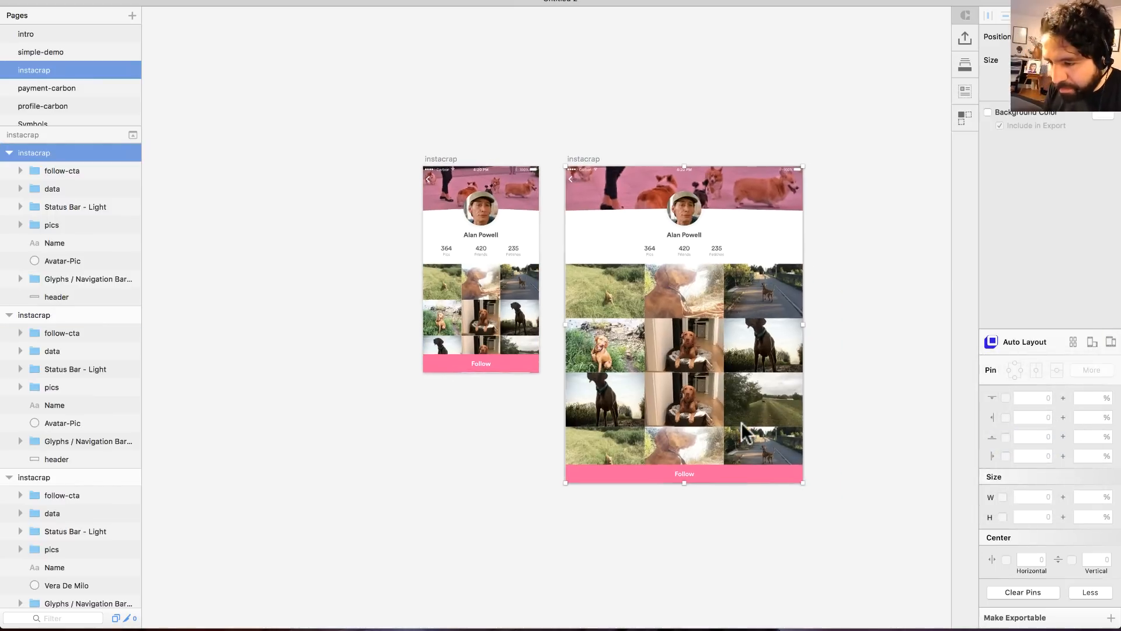
pyautogui.click(47, 87)
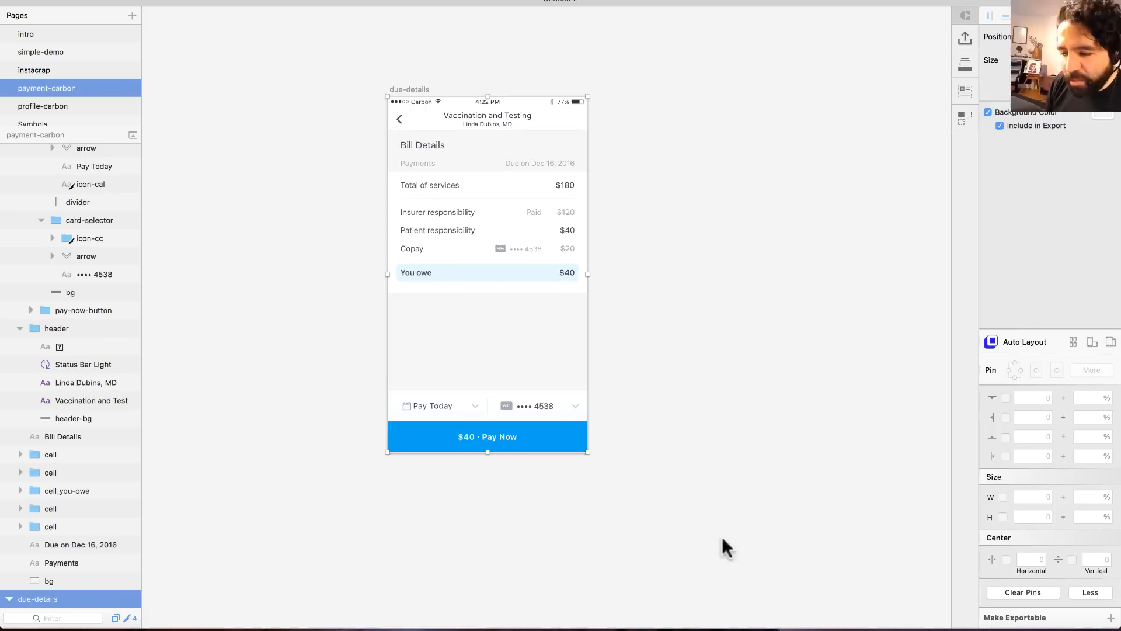
pyautogui.moveTo(472, 135)
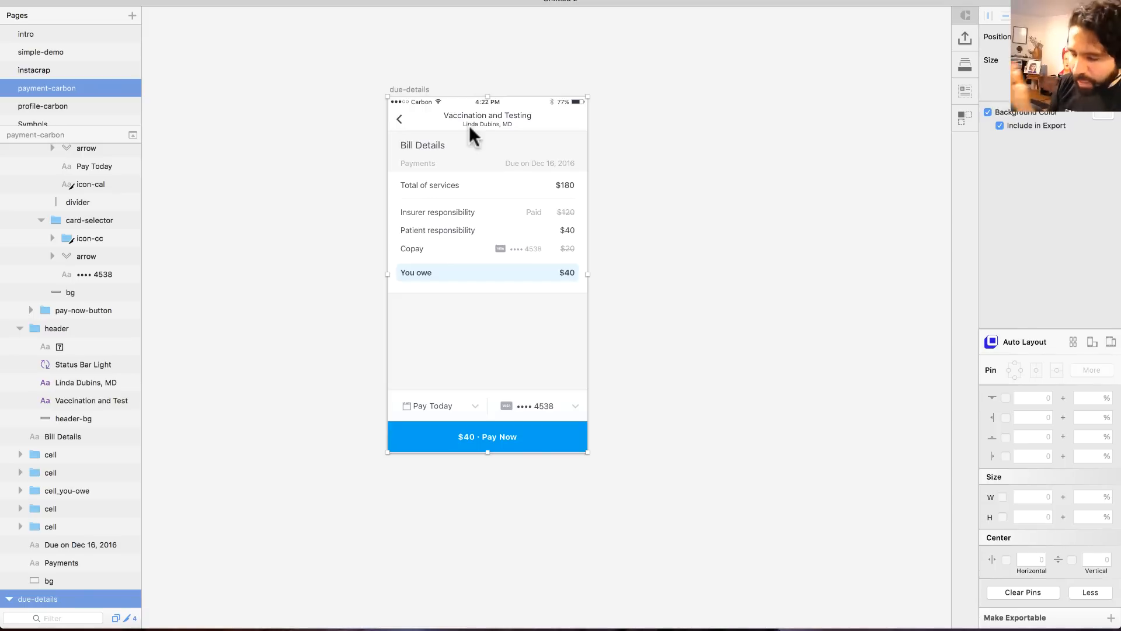
pyautogui.moveTo(418, 100)
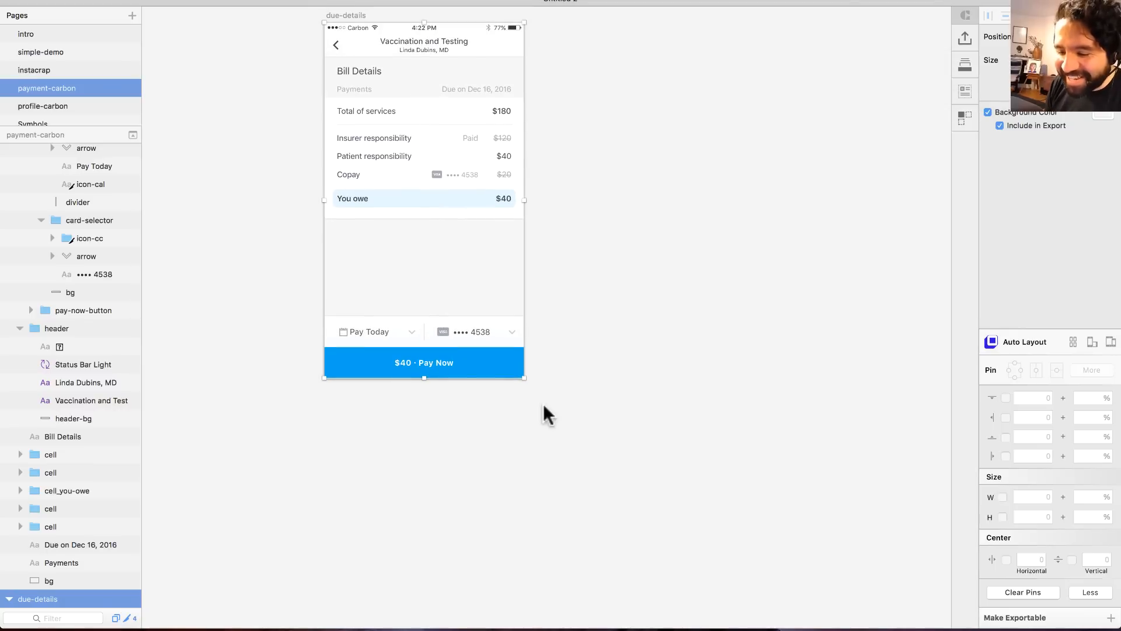
# - Test-resize the due-details artboard, undo it, and resize again to check the Pay bar stays pinned
pyautogui.moveTo(525, 377); pyautogui.dragTo(599, 539)
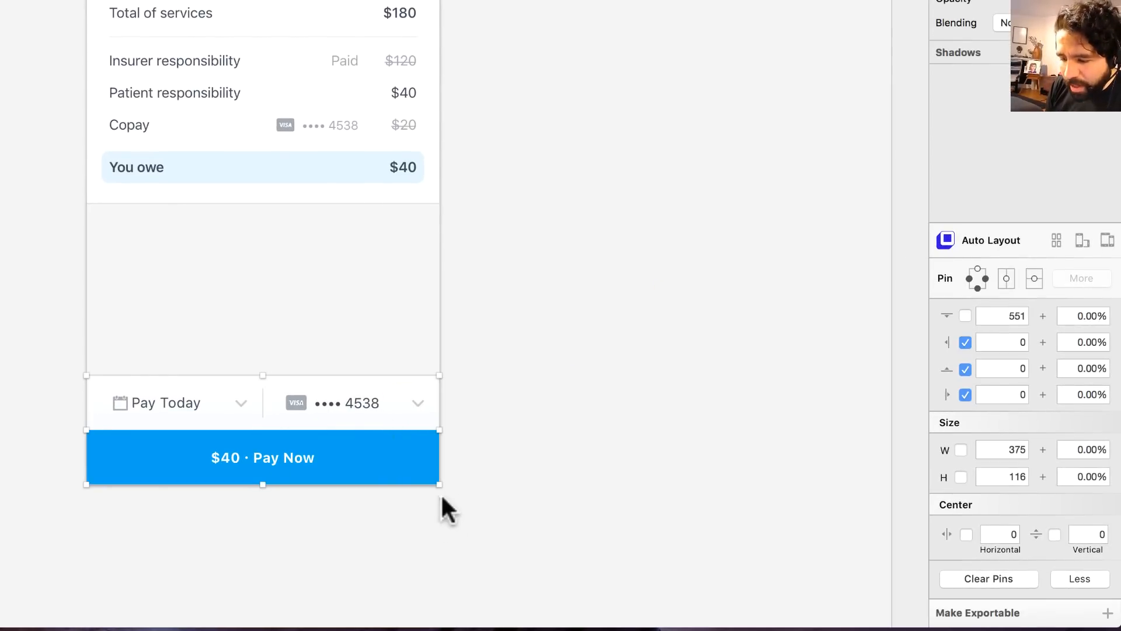
pyautogui.press('cmd+z')
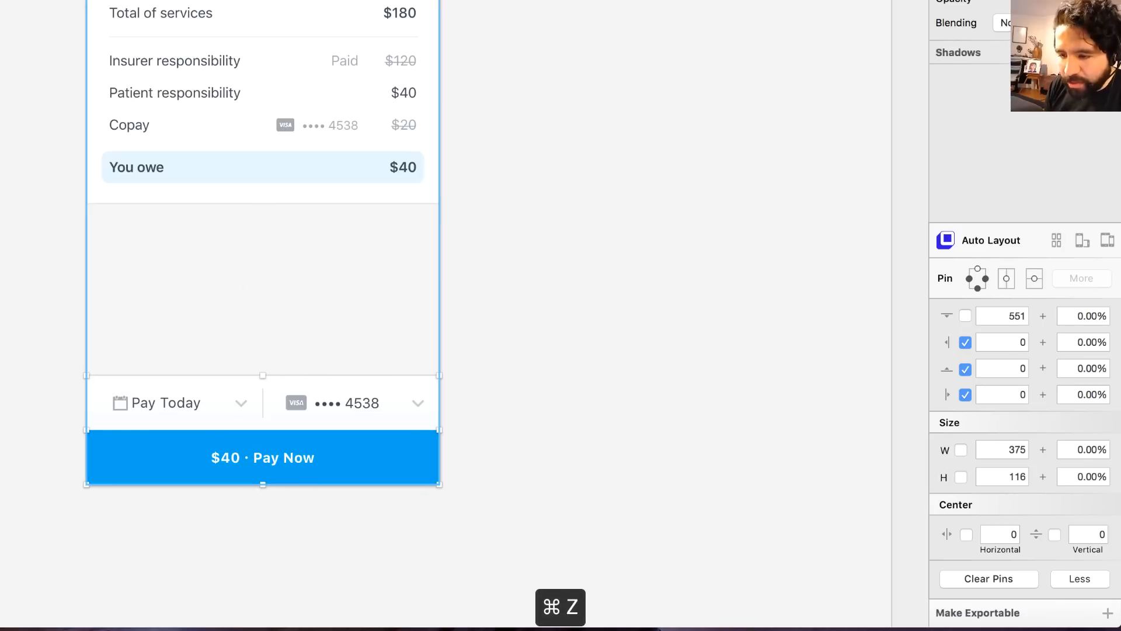
pyautogui.moveTo(441, 484); pyautogui.dragTo(506, 540)
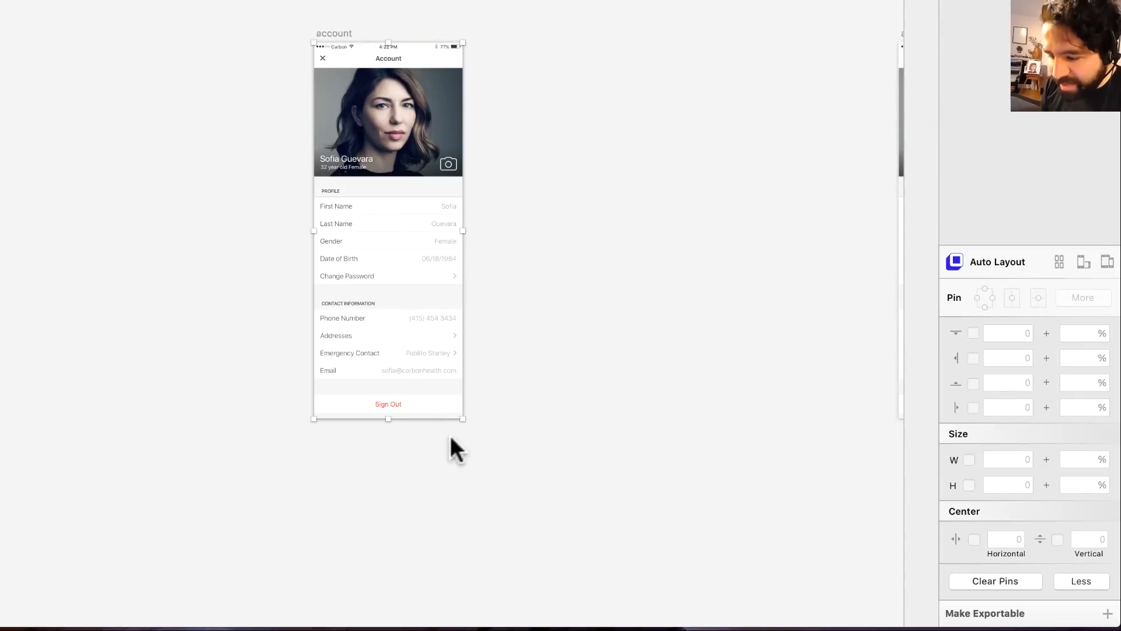
# - Enlarge the account artboard to about 379 × 990 so its profile form stretches to fit
pyautogui.moveTo(463, 418); pyautogui.dragTo(572, 558)
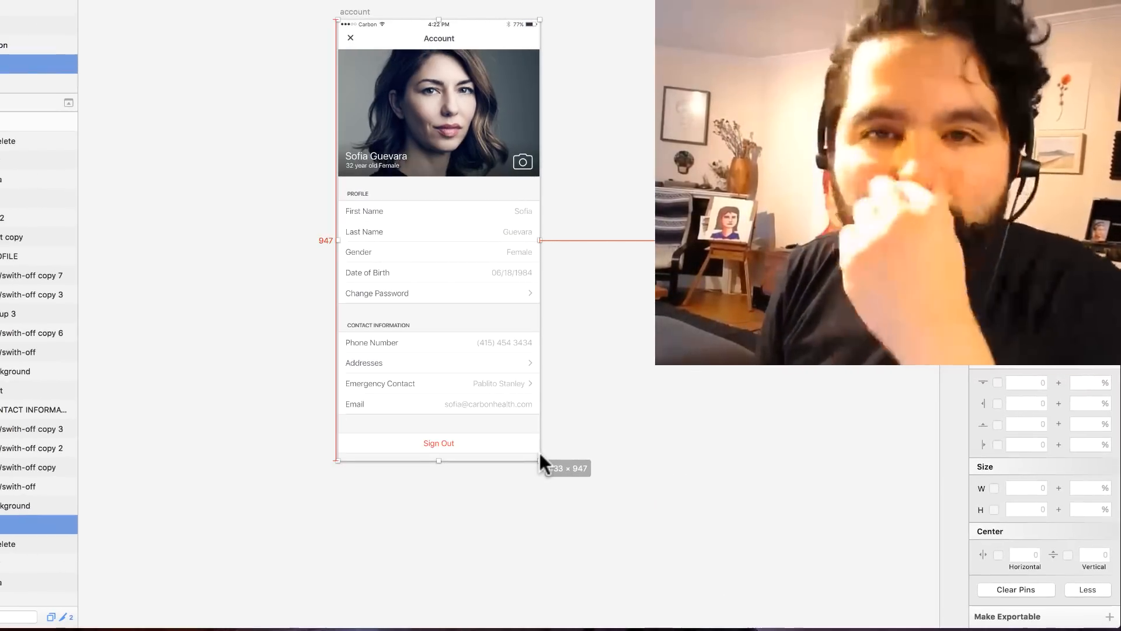
pyautogui.moveTo(540, 462); pyautogui.dragTo(565, 486)
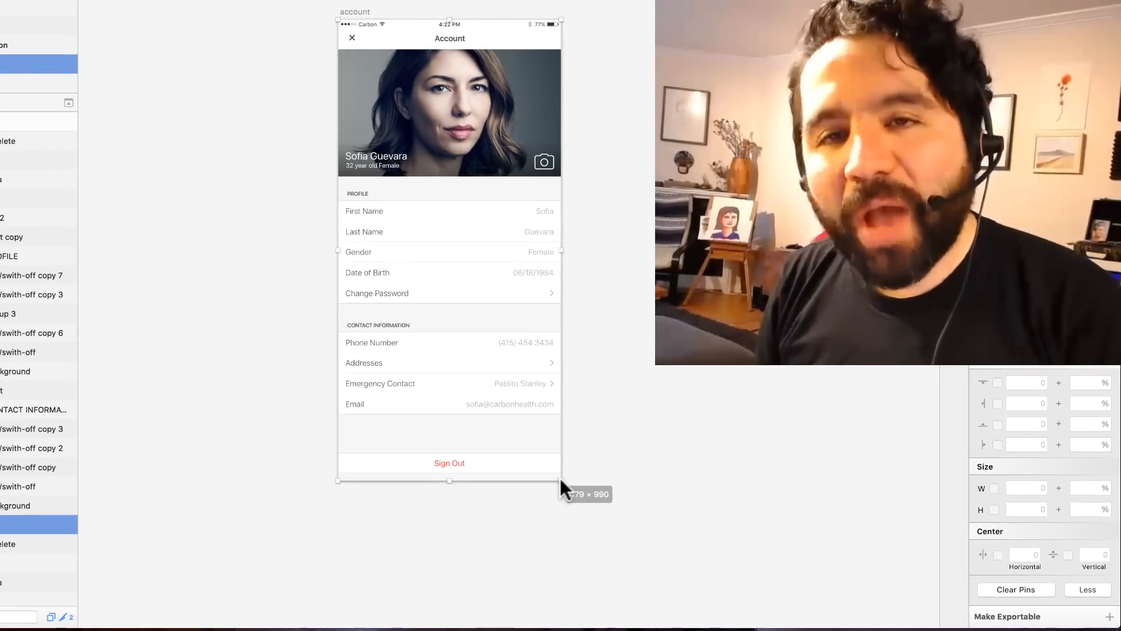